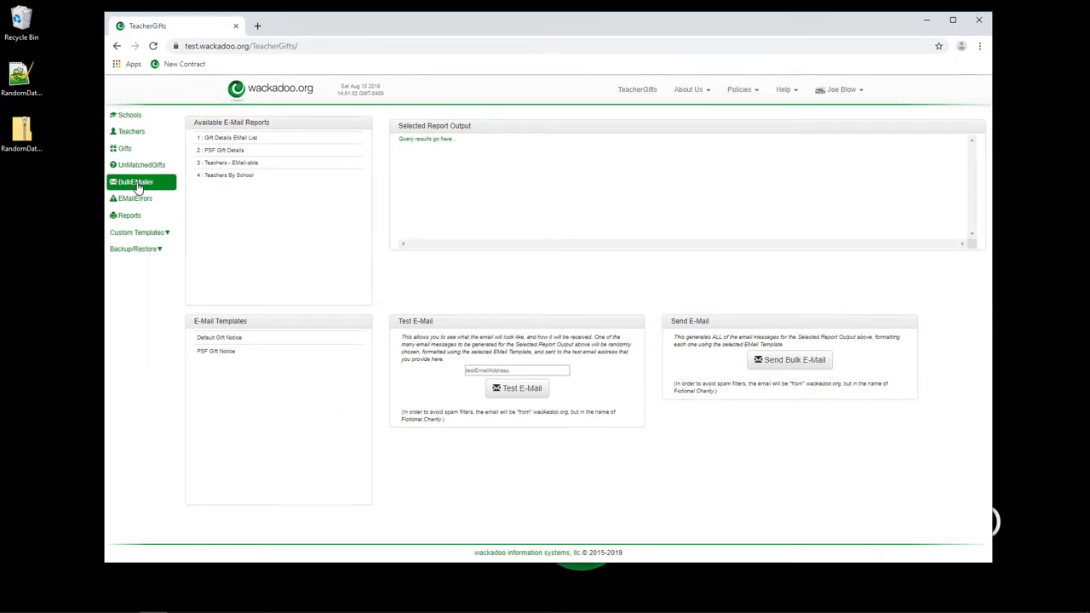
# - Show the ReportTemplates list under Custom Templates, including PSF Gift Details and PSF Totals By School
pyautogui.click(518, 369)
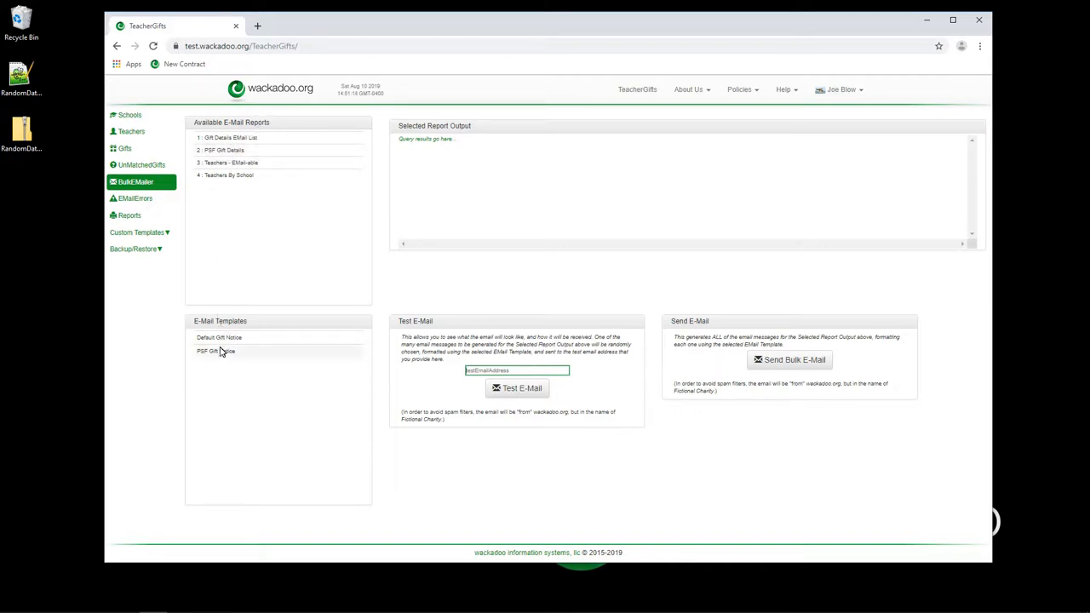
pyautogui.moveTo(139, 231)
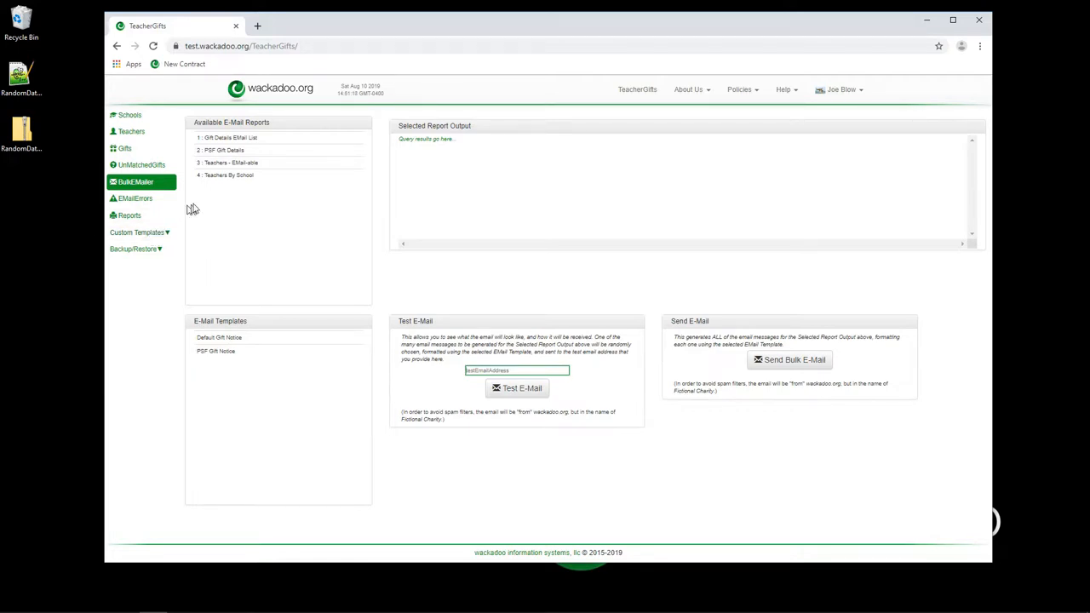
pyautogui.moveTo(235, 235)
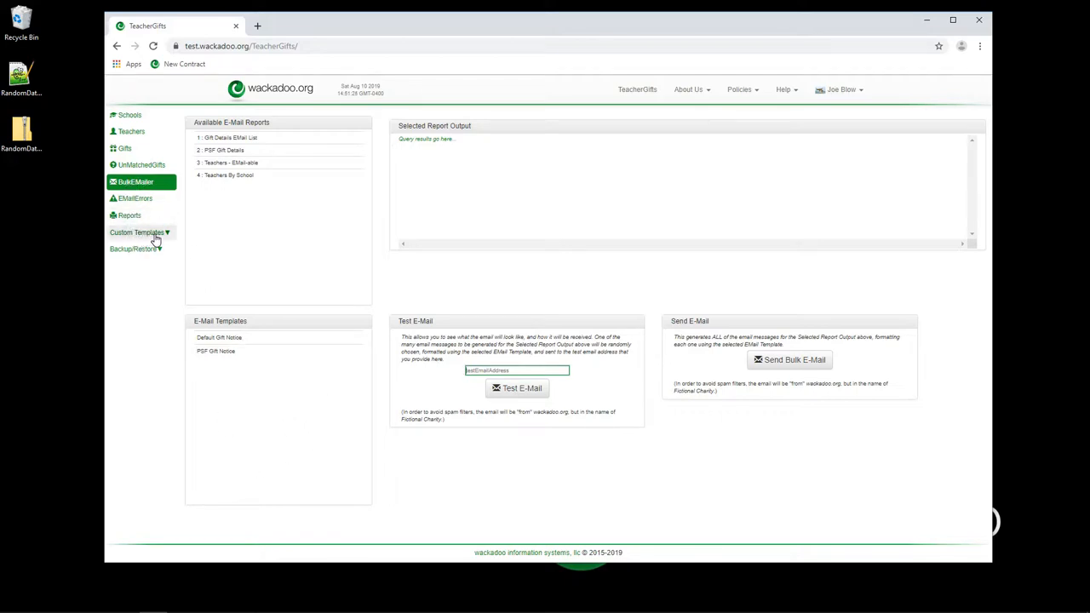
pyautogui.click(140, 232)
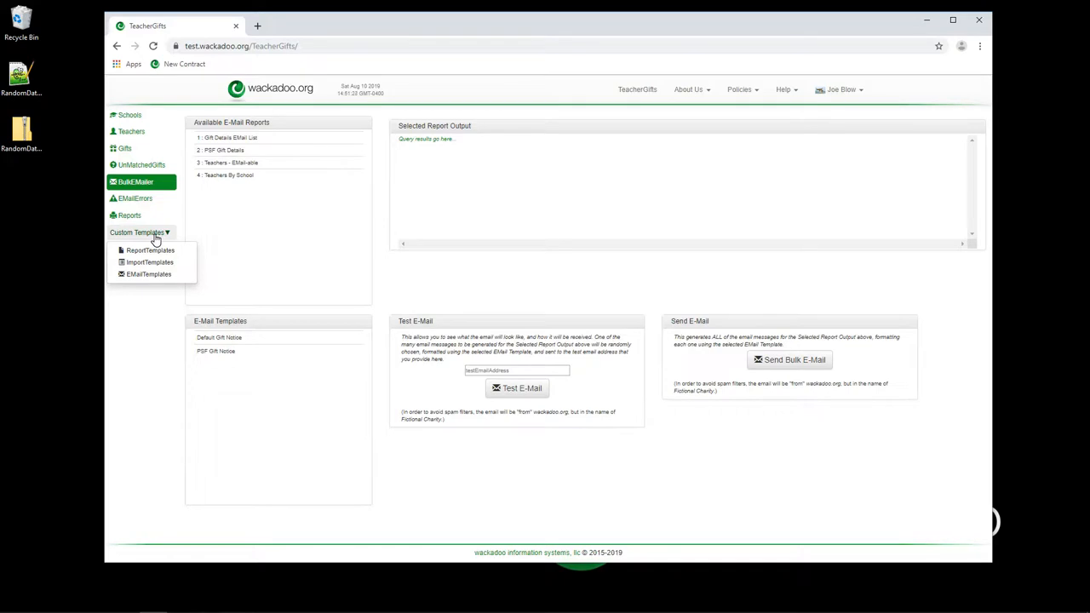
pyautogui.moveTo(150, 250)
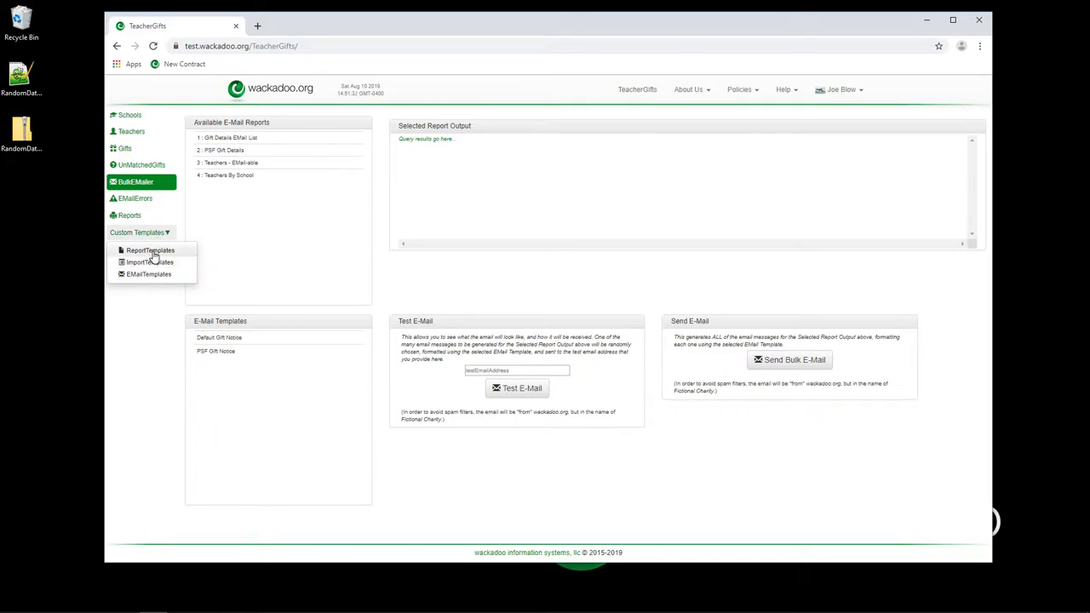
pyautogui.click(149, 249)
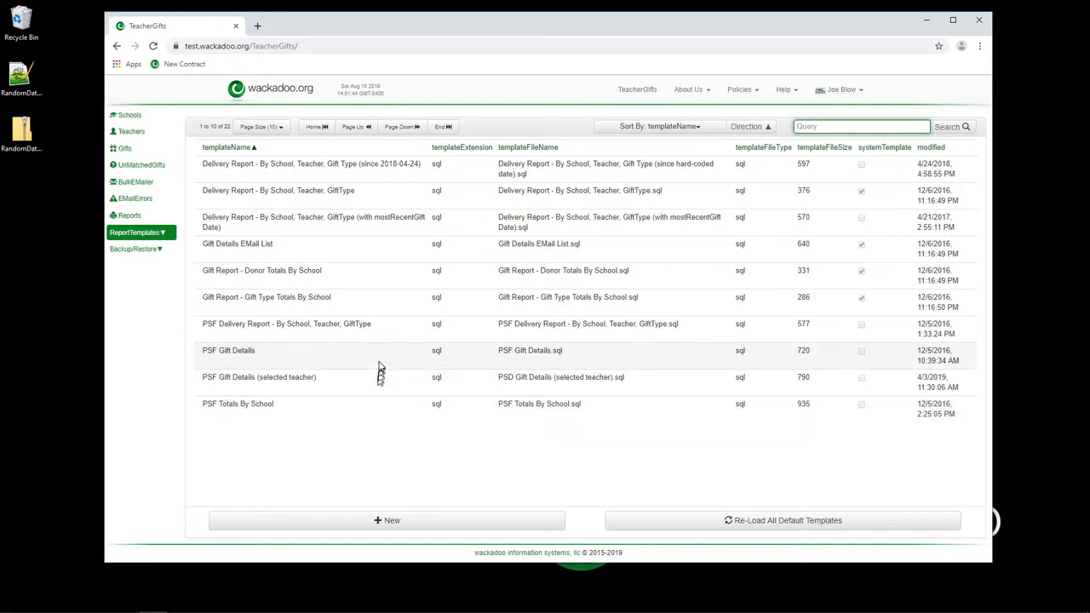
pyautogui.moveTo(375, 358)
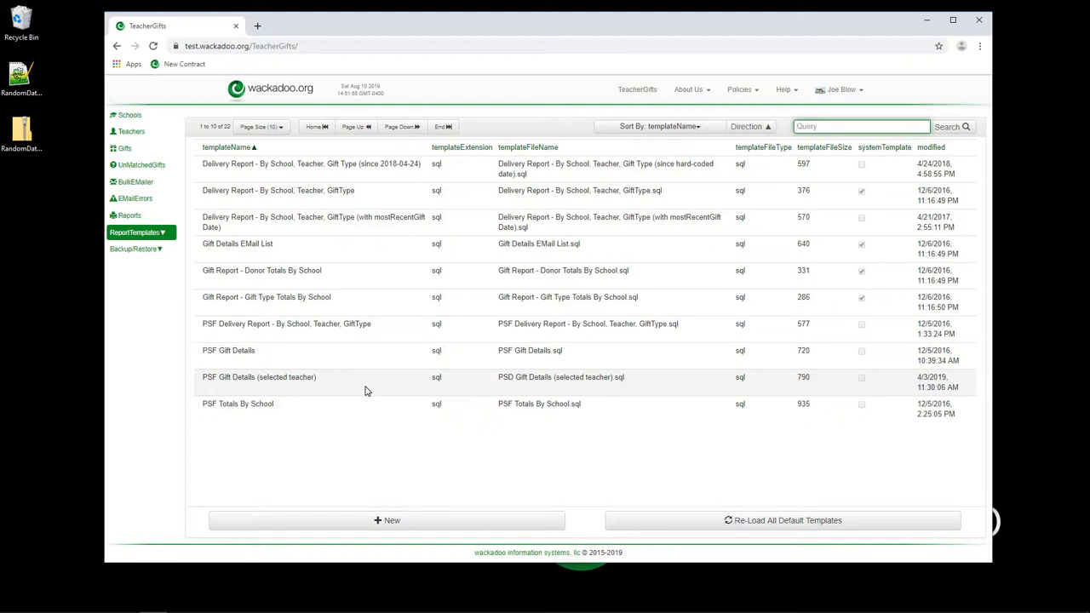
pyautogui.moveTo(358, 356)
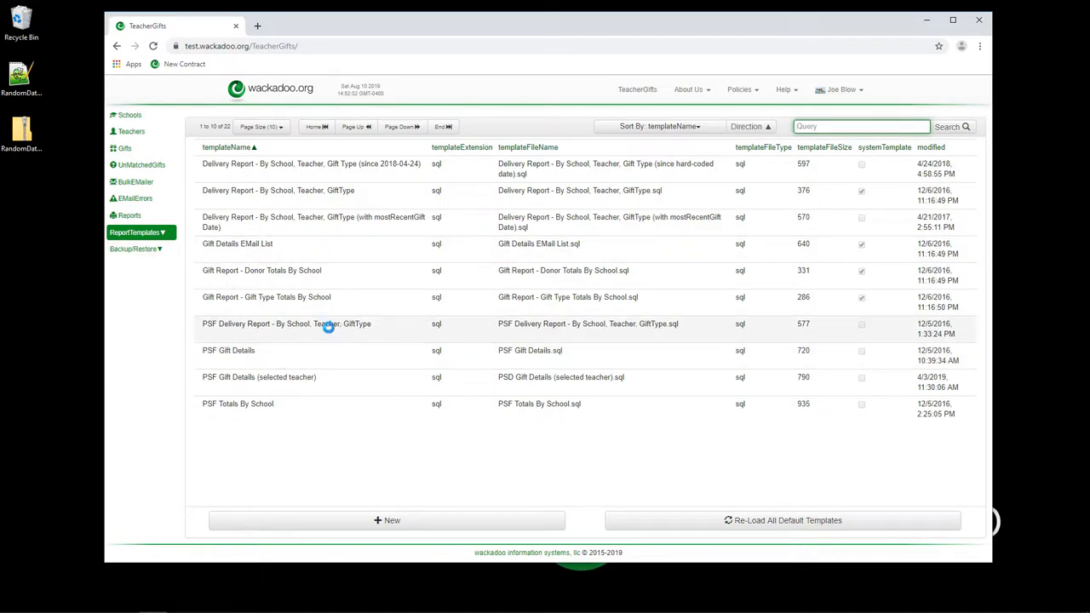
pyautogui.moveTo(330, 361)
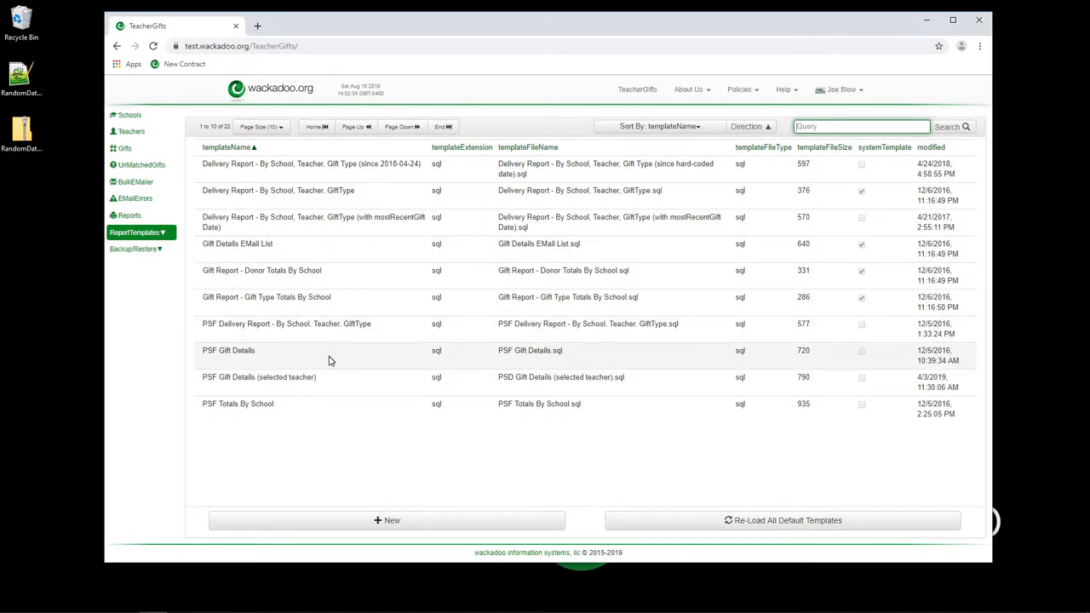
pyautogui.click(228, 351)
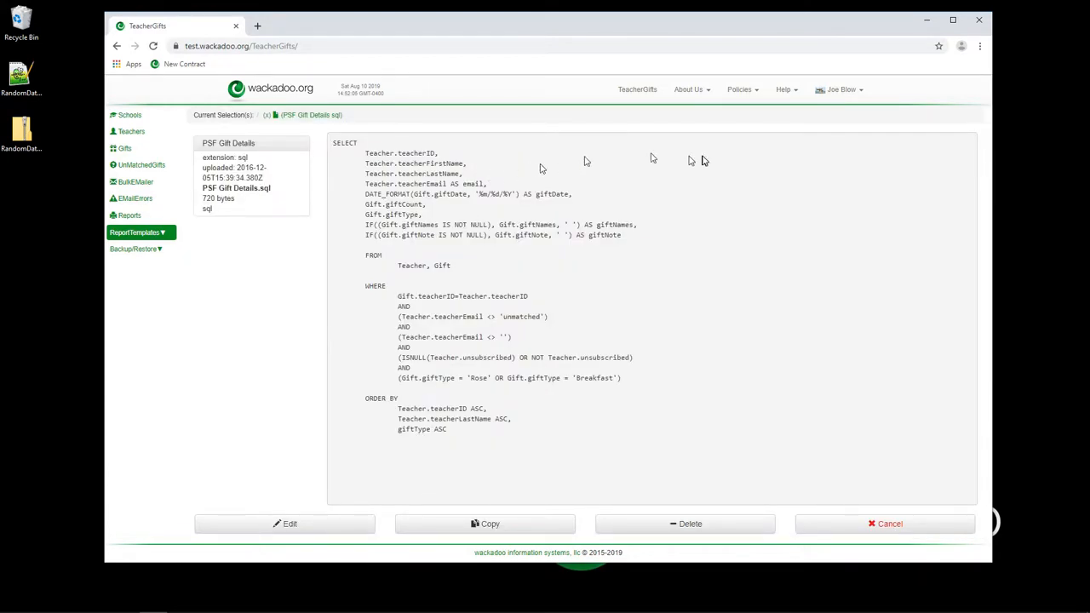
pyautogui.moveTo(620, 344)
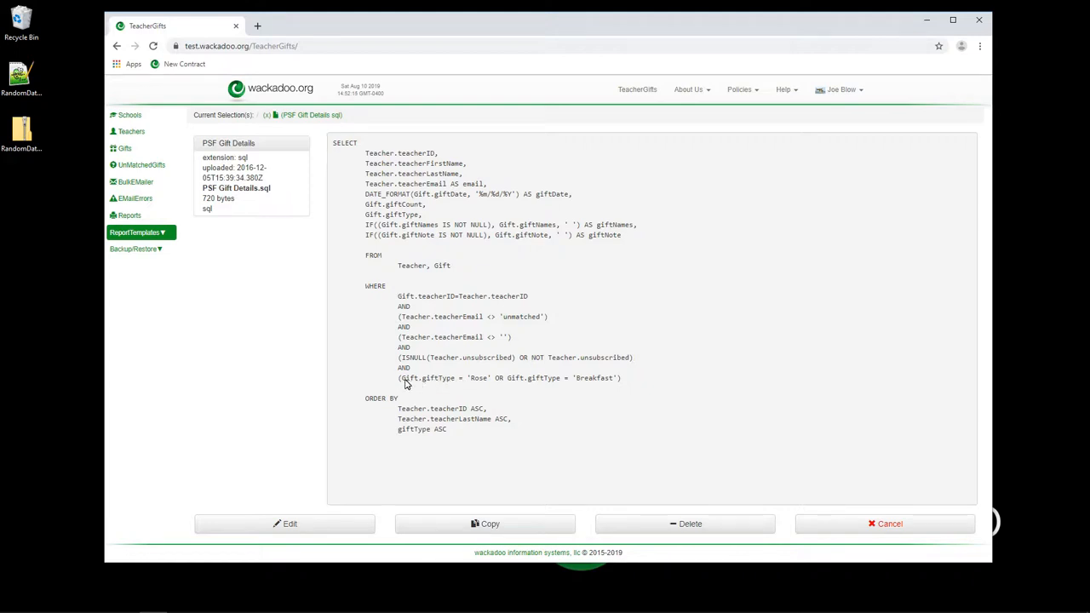
pyautogui.moveTo(405, 378); pyautogui.dragTo(622, 378)
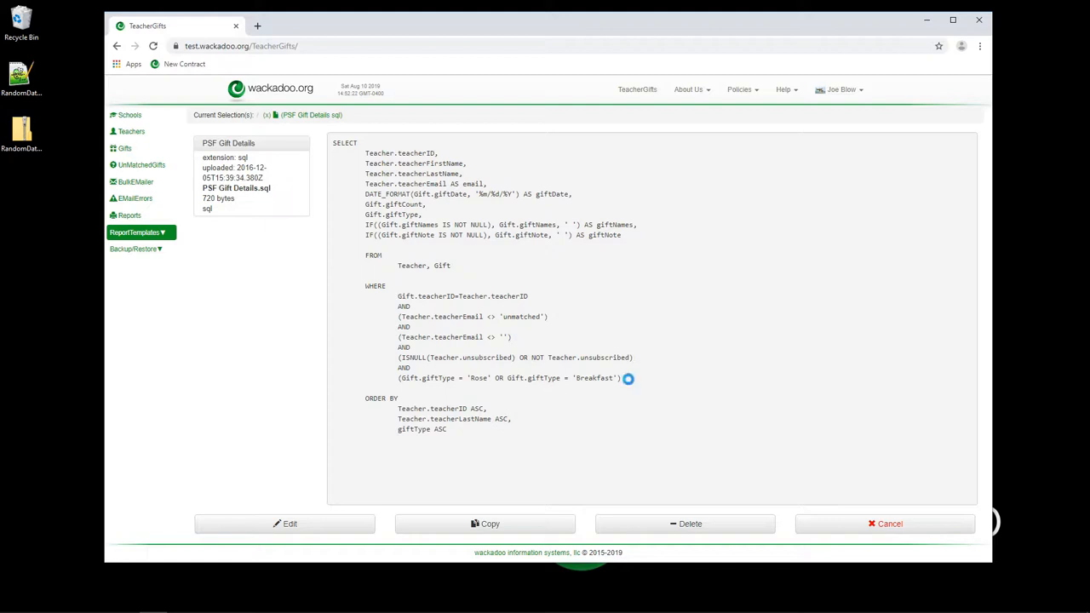
pyautogui.click(889, 525)
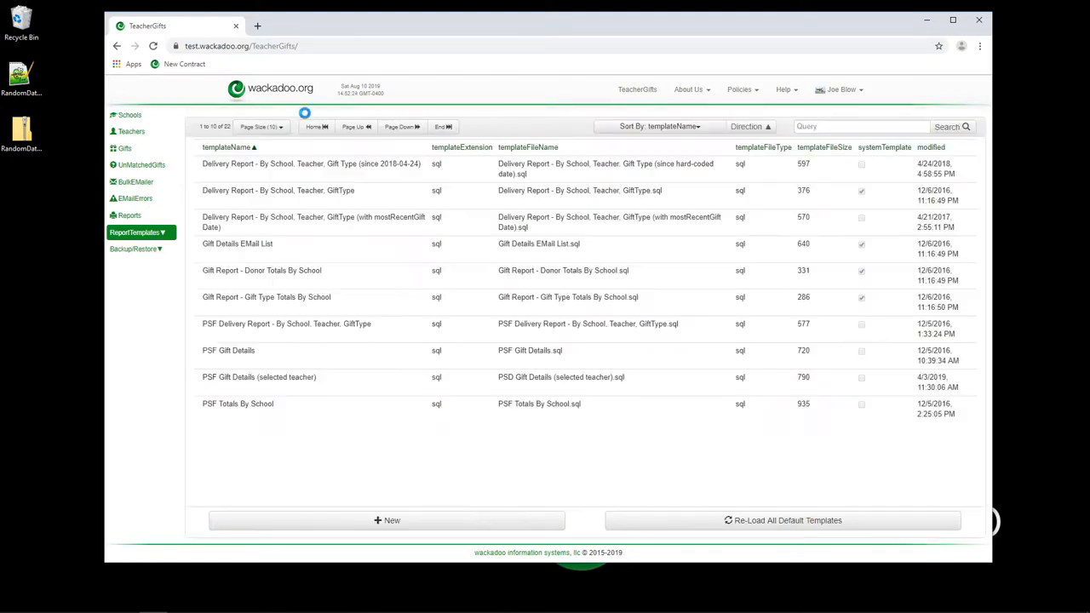
# - Show the EMailTemplates list and load the Default Gift Notice template in its editor
pyautogui.click(862, 126)
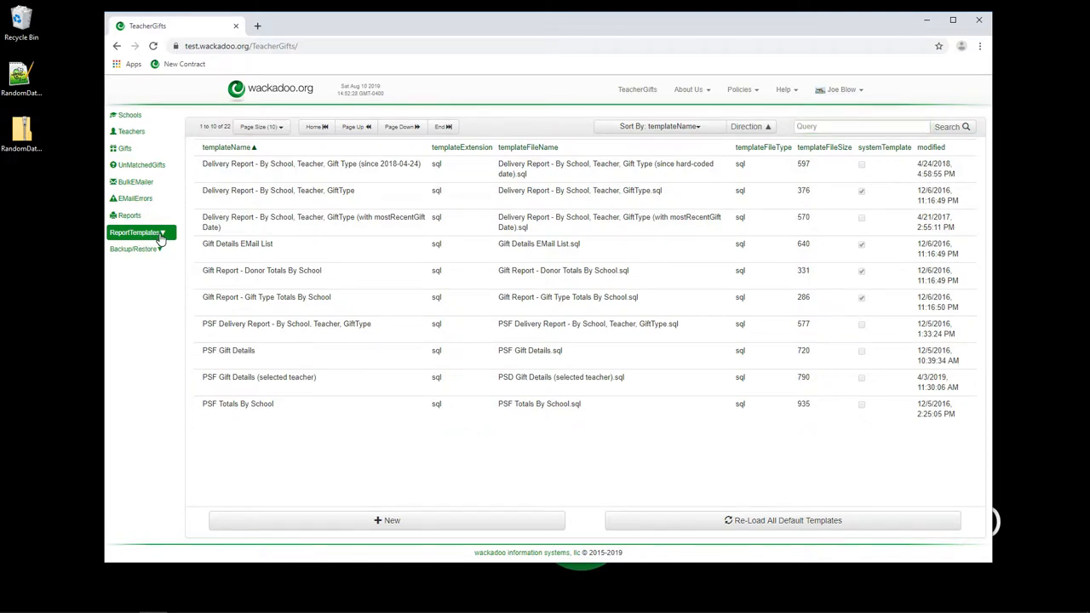
pyautogui.click(136, 231)
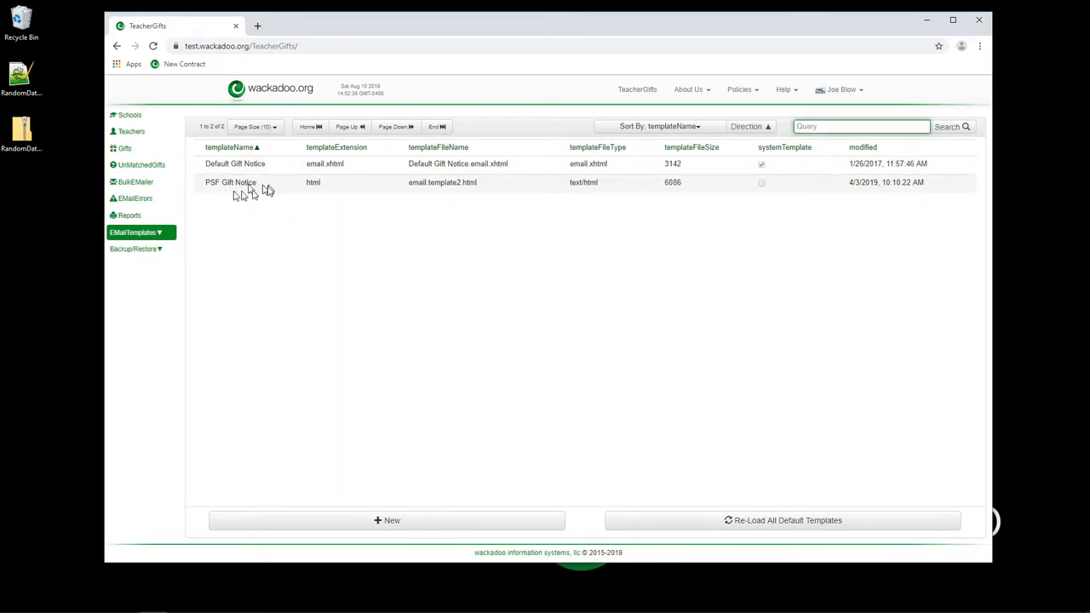
pyautogui.moveTo(266, 187)
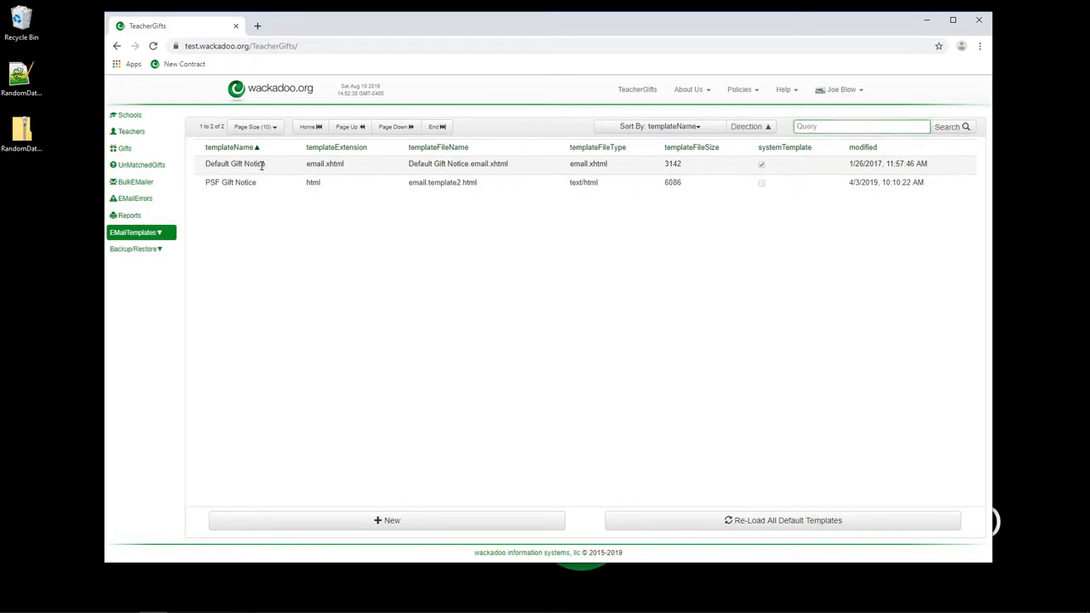
pyautogui.click(235, 164)
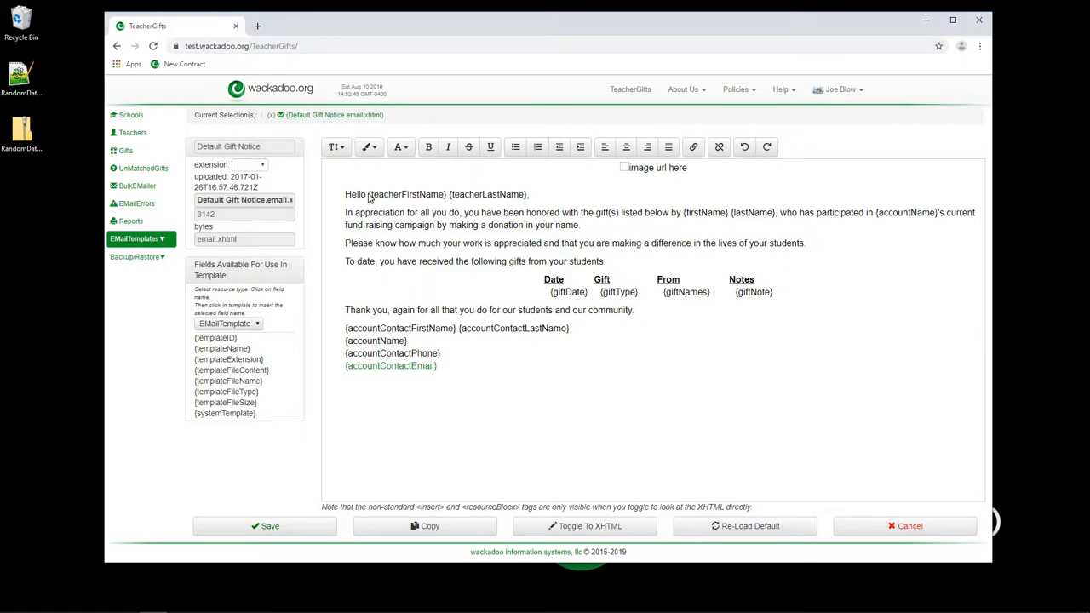
pyautogui.doubleClick(407, 194)
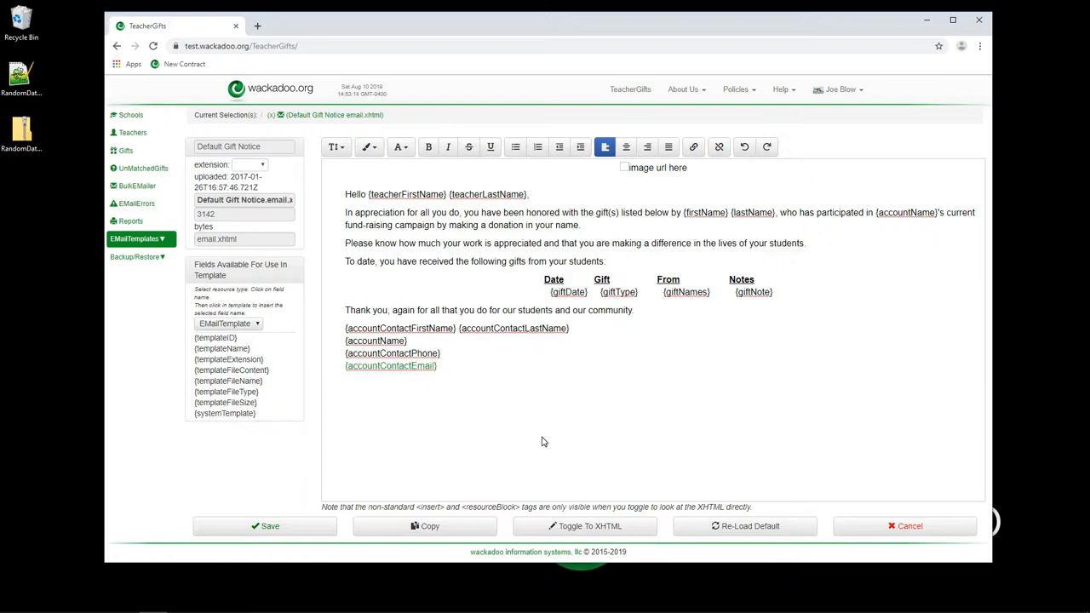
pyautogui.moveTo(590, 549)
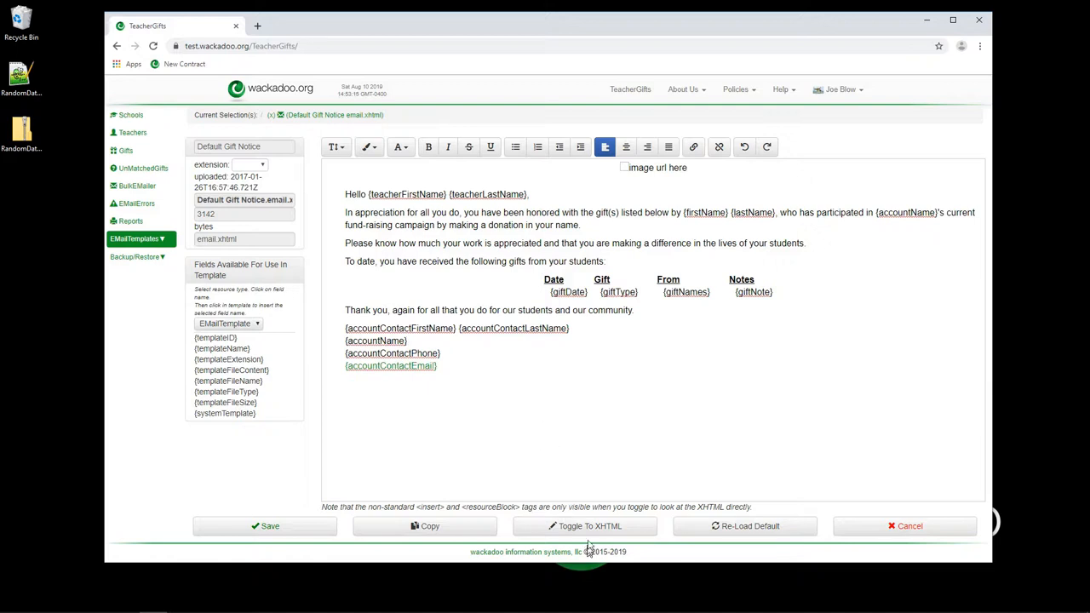
pyautogui.moveTo(589, 524)
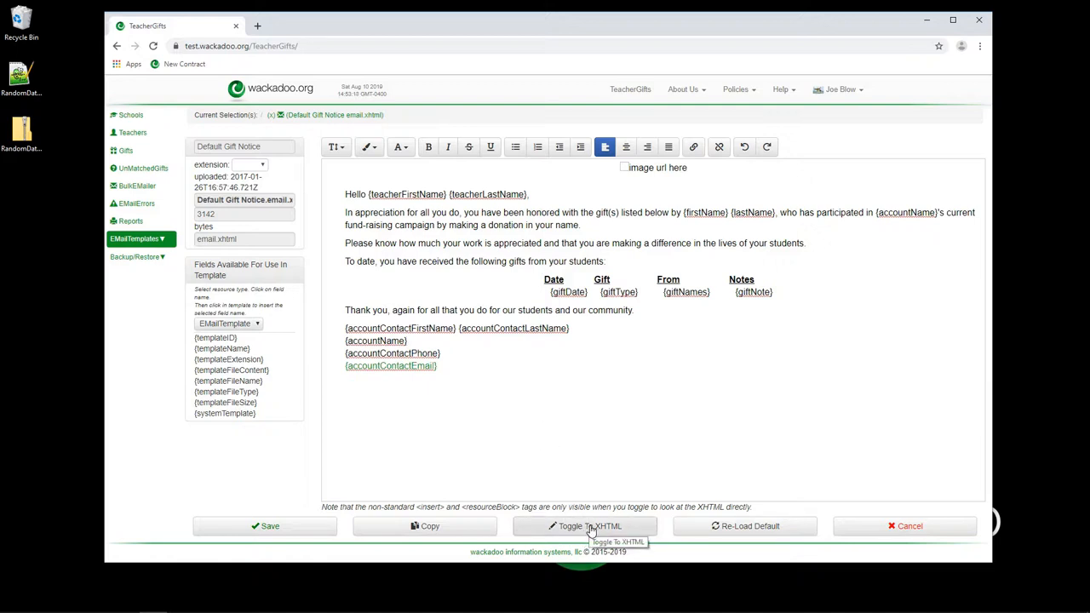
# - Toggle the Default Gift Notice to XHTML source and review the repeating resourceBlock gift rows
pyautogui.click(586, 525)
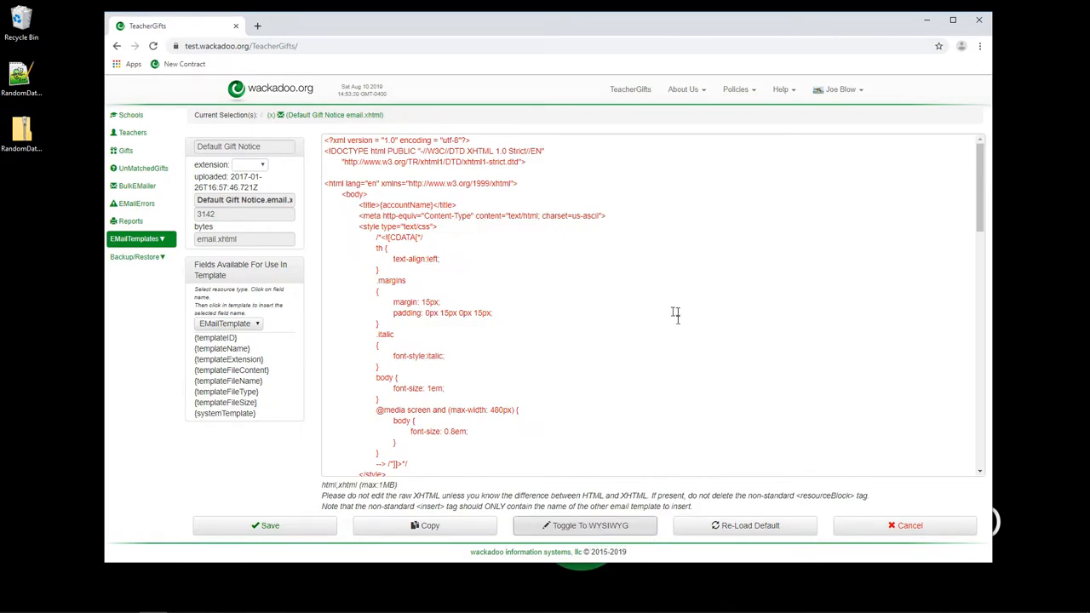
pyautogui.scroll(-3)
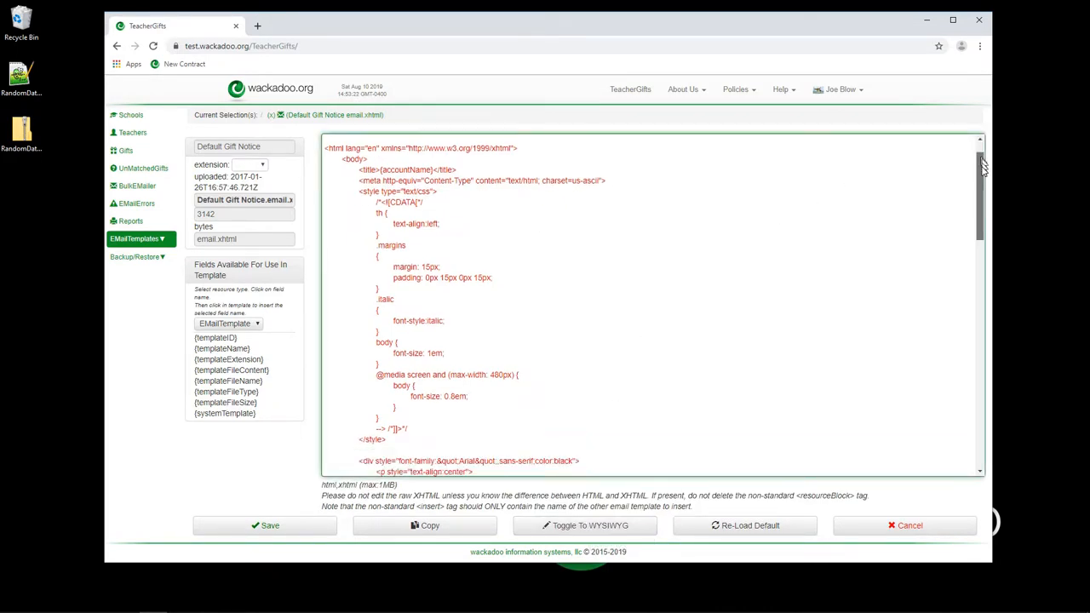
pyautogui.scroll(-3)
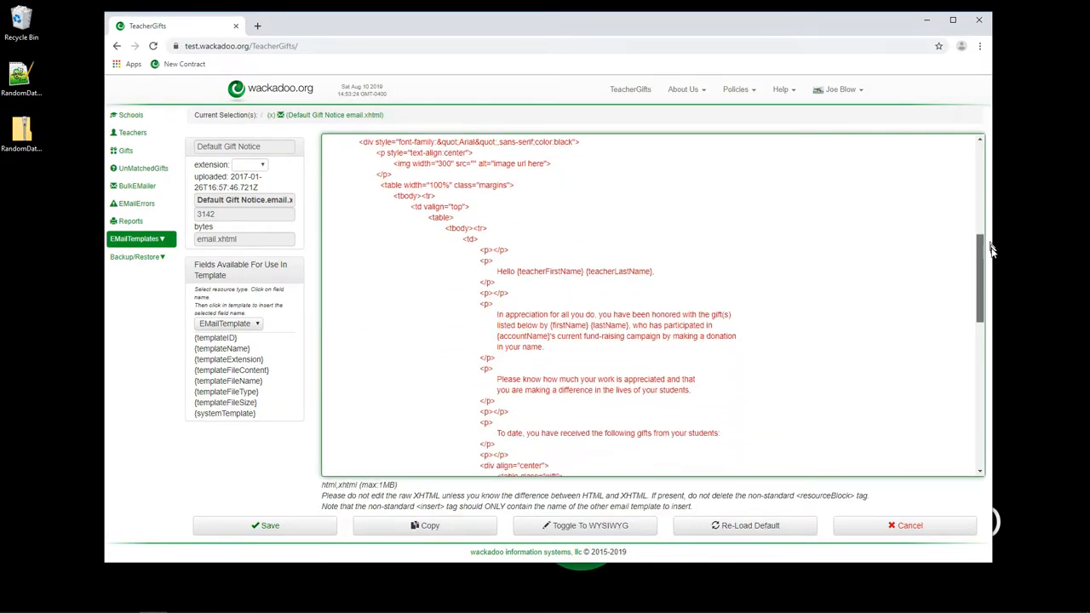
pyautogui.scroll(-3)
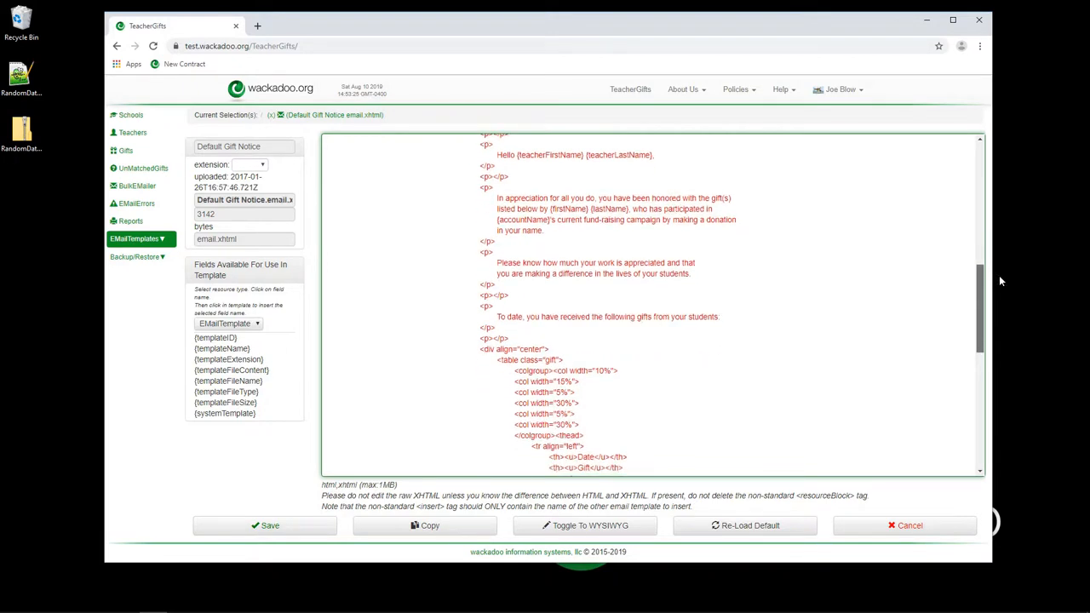
pyautogui.scroll(-3)
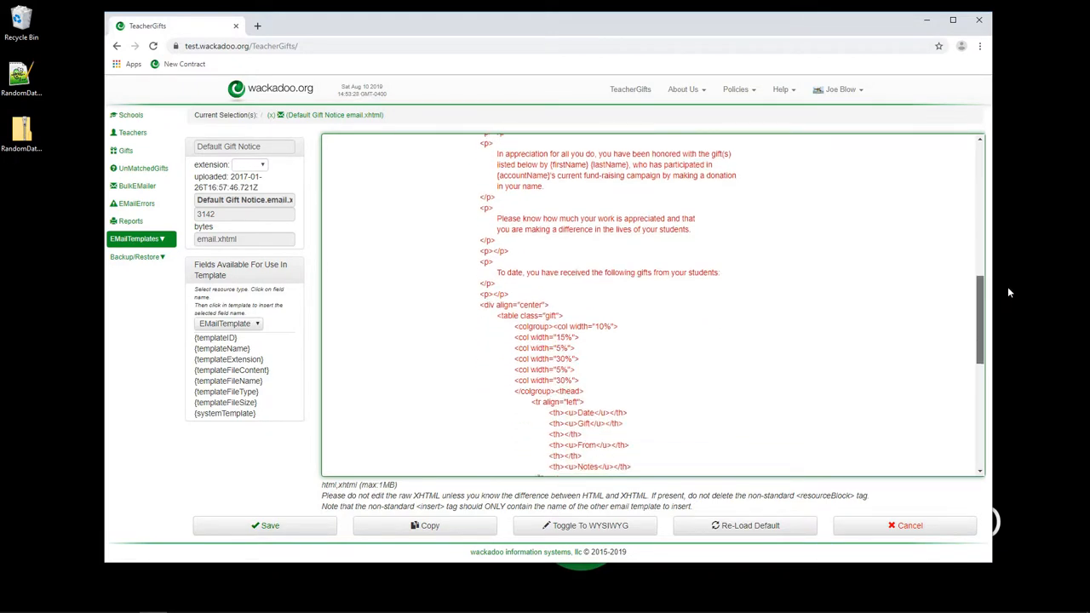
pyautogui.scroll(-3)
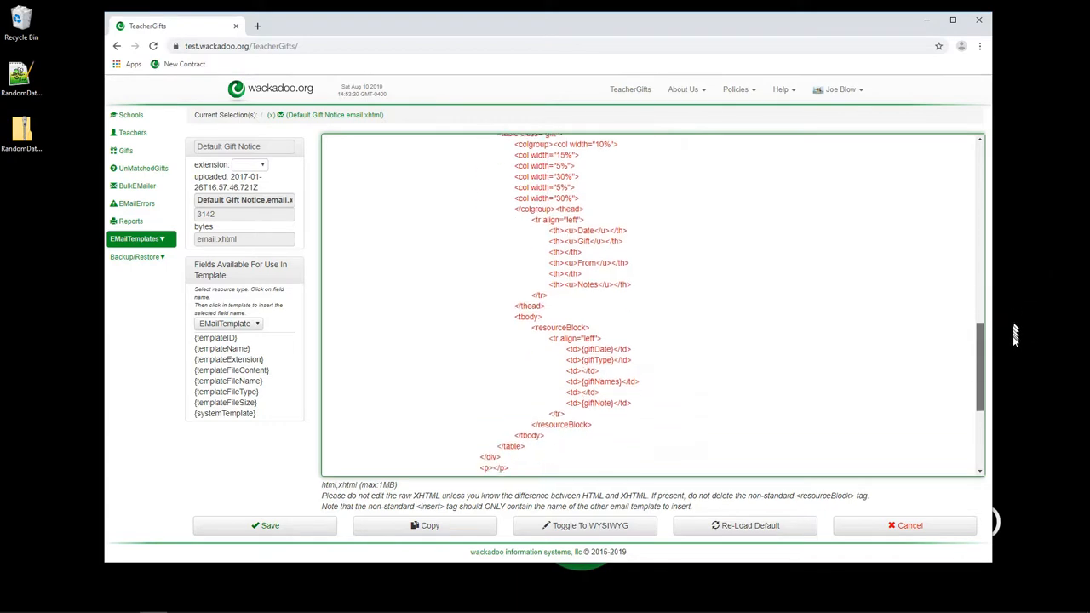
pyautogui.scroll(-3)
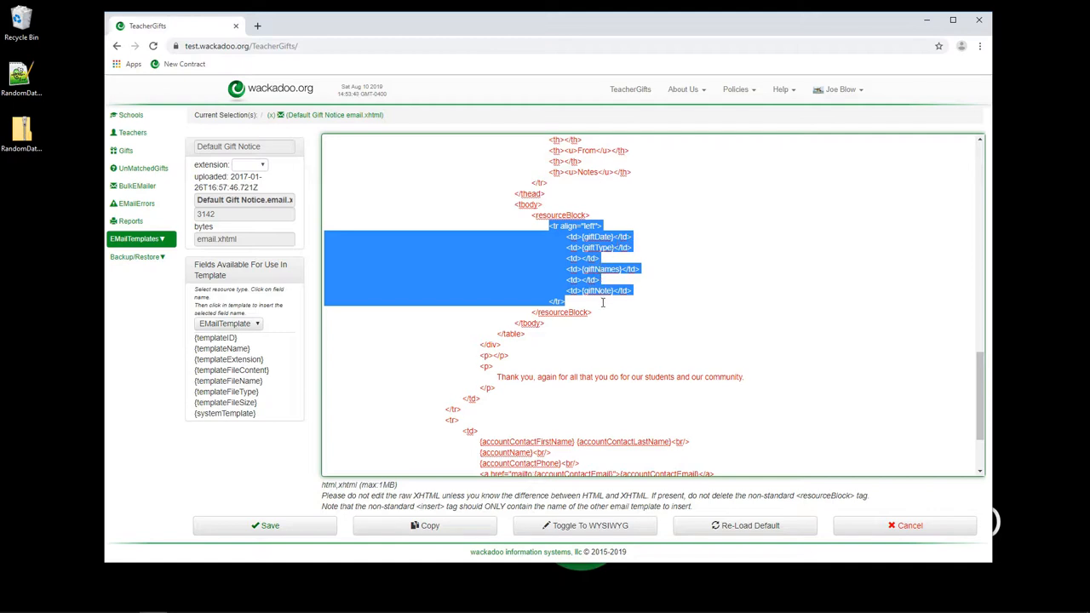
pyautogui.moveTo(613, 310)
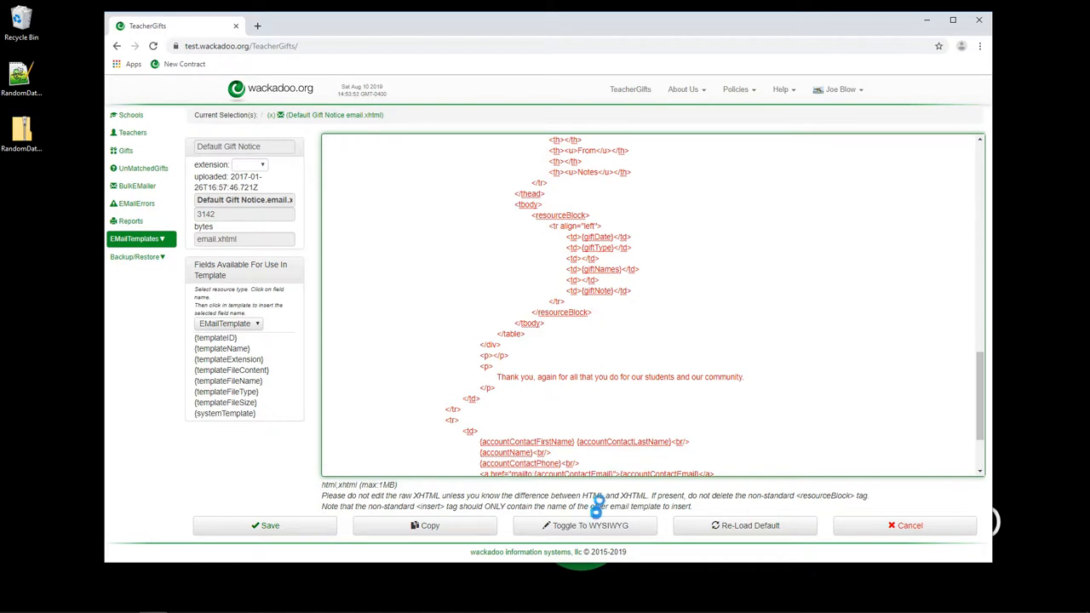
# - Toggle back to the formatted editor and cancel out to the e-mail templates list
pyautogui.click(586, 525)
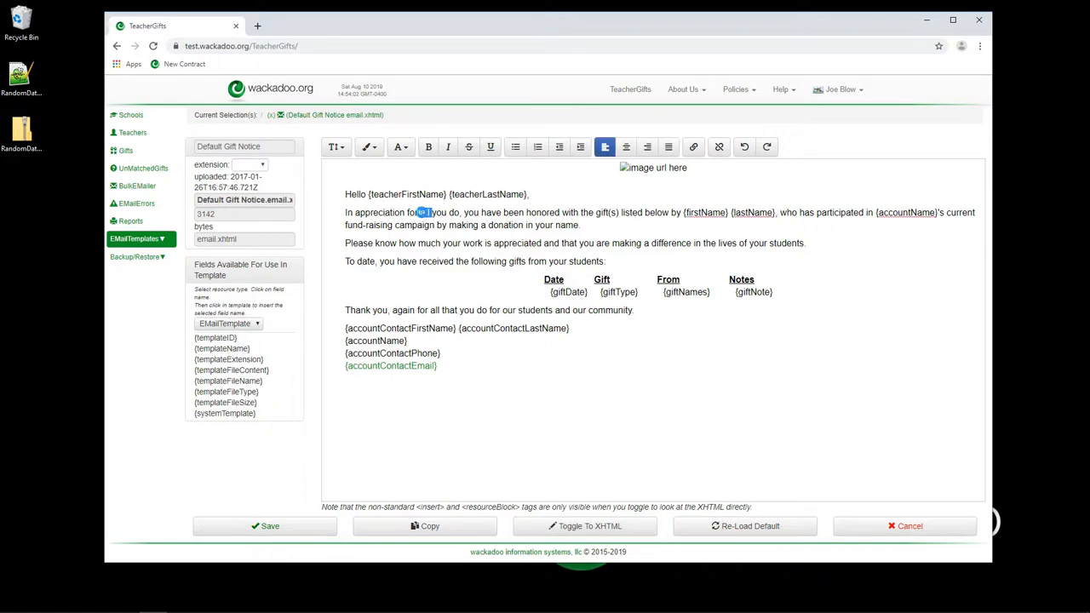
pyautogui.write('everything')
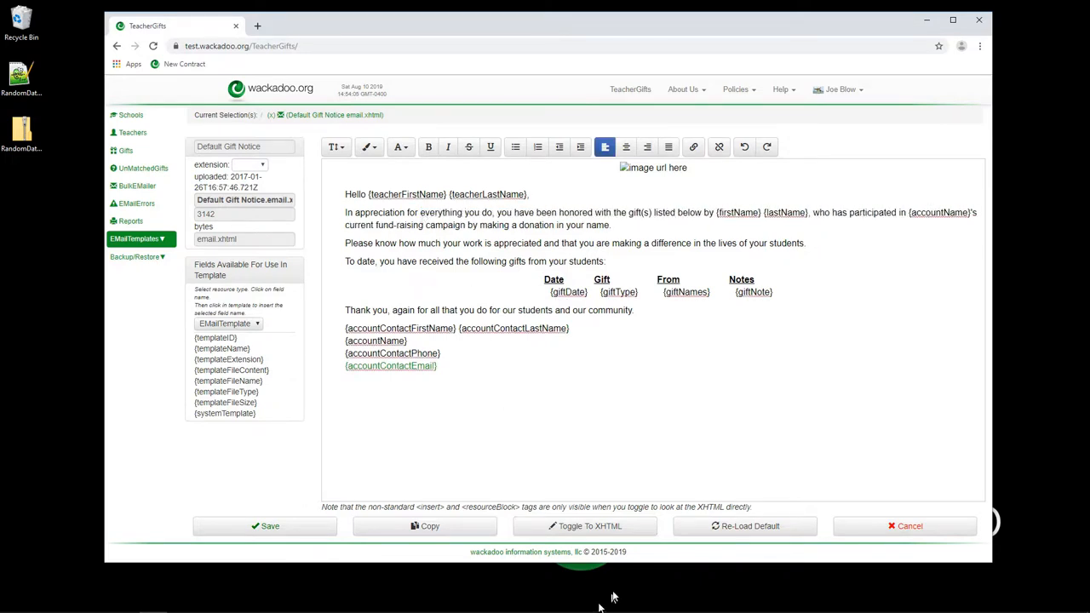
pyautogui.click(905, 524)
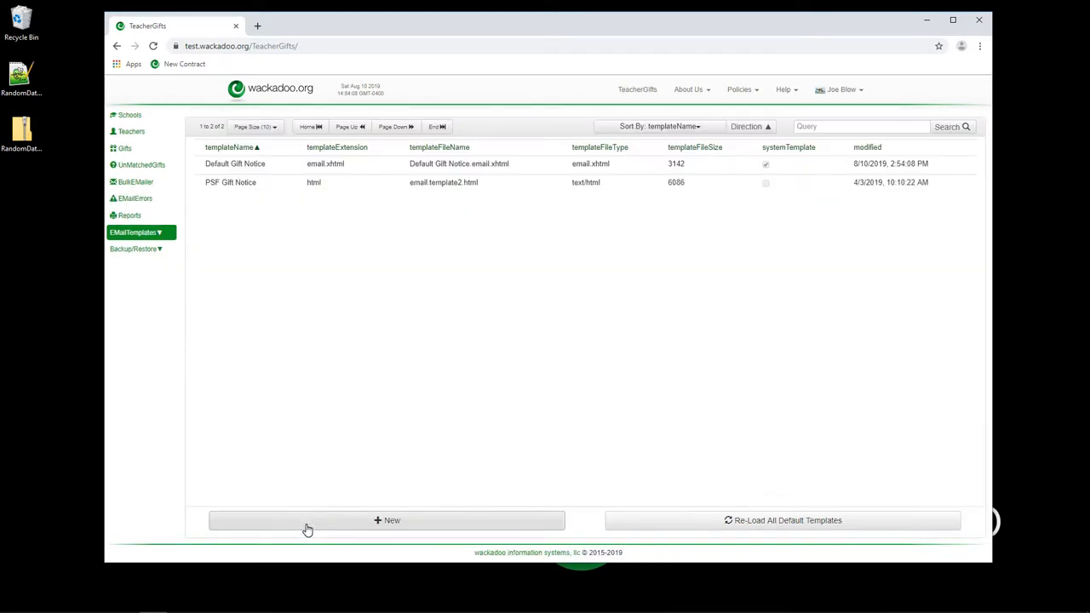
pyautogui.click(235, 164)
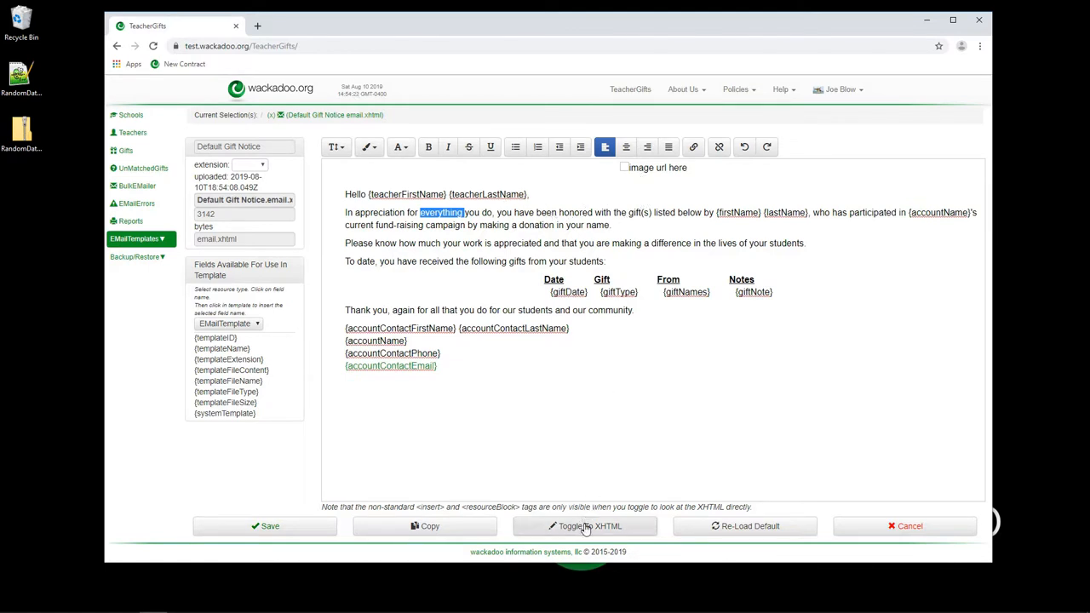
pyautogui.click(584, 524)
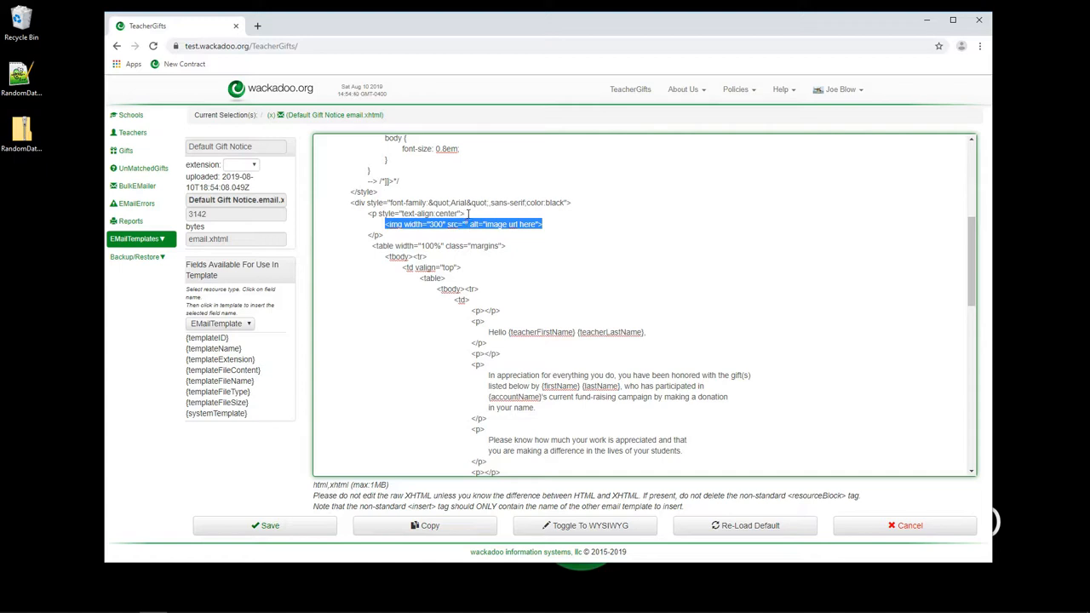
pyautogui.click(463, 225)
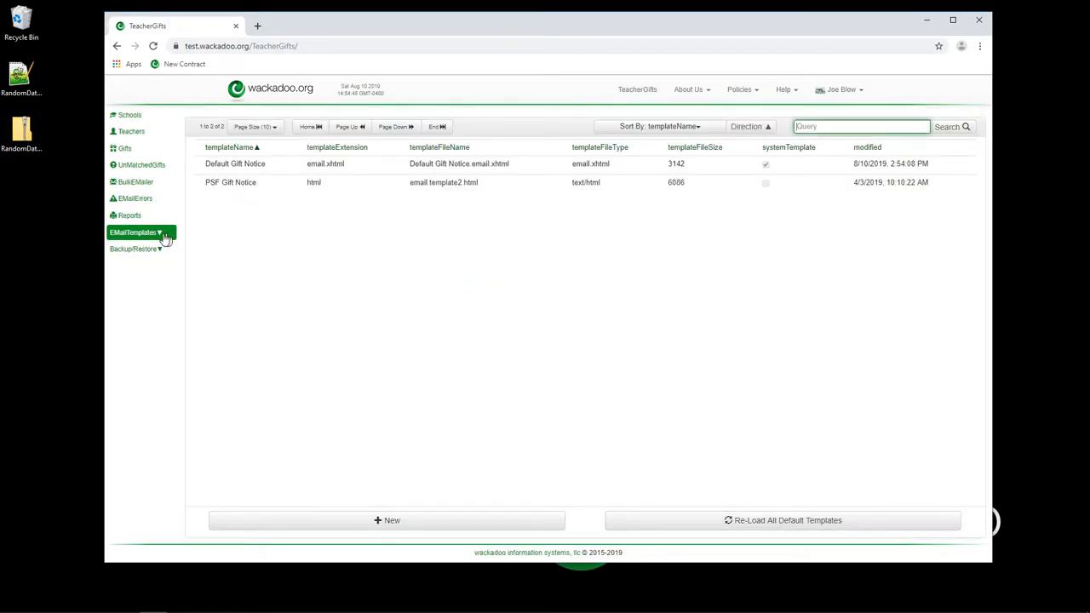
# - In BulkEMailer, try the PSF Gift Details and Gift Details EMail List reports, then clear the selection
pyautogui.click(133, 232)
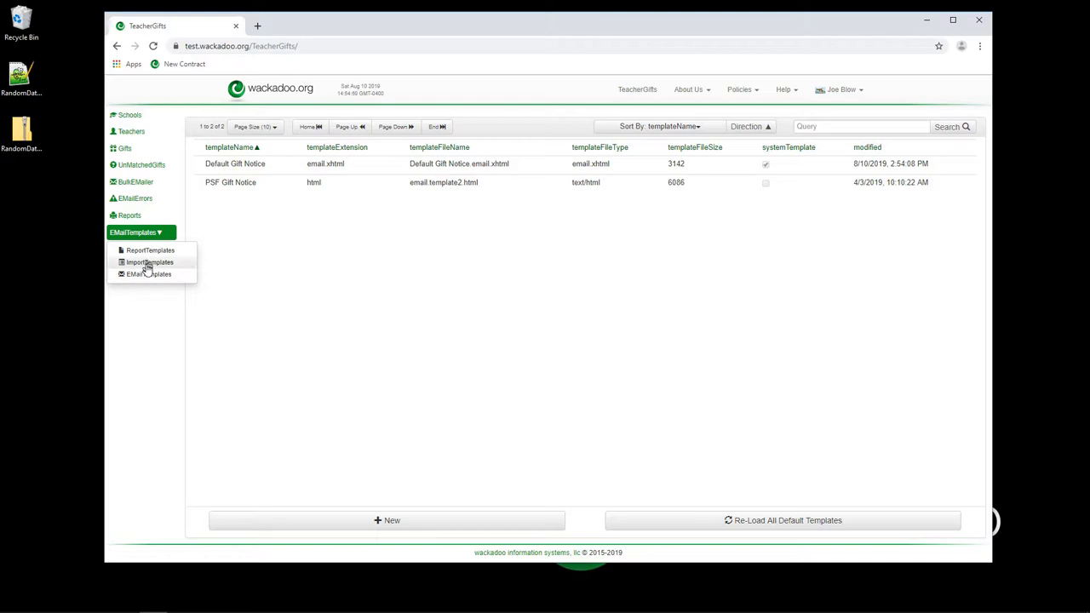
pyautogui.moveTo(148, 275)
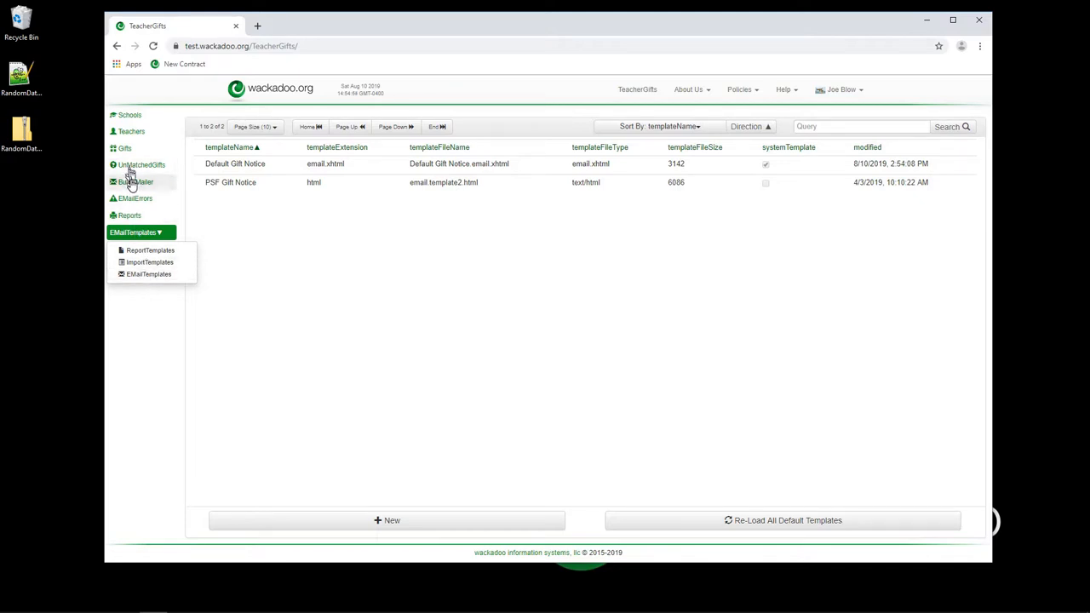
pyautogui.click(136, 181)
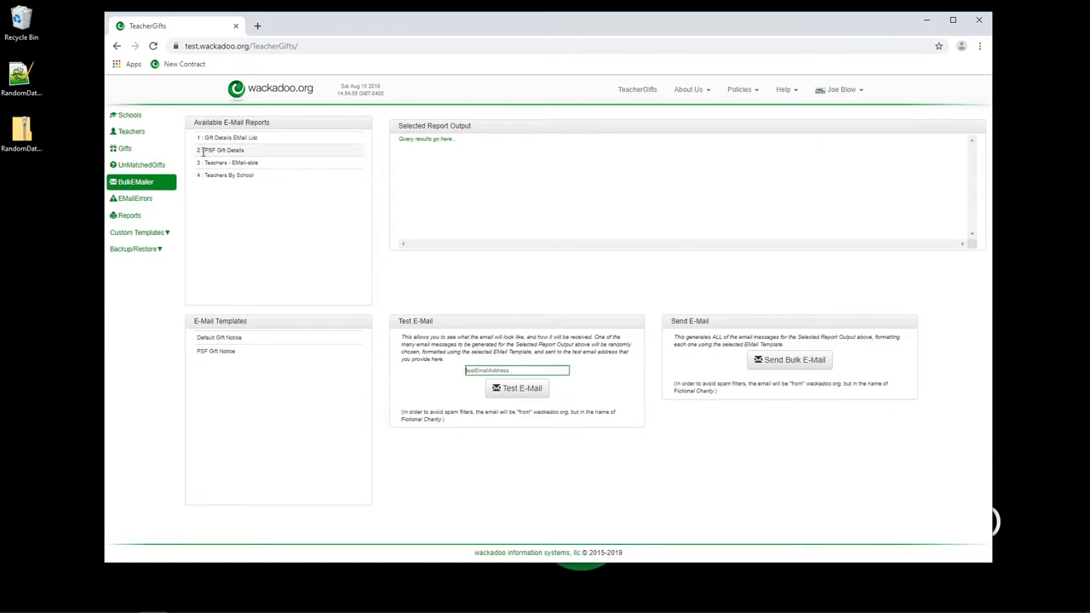
pyautogui.click(221, 150)
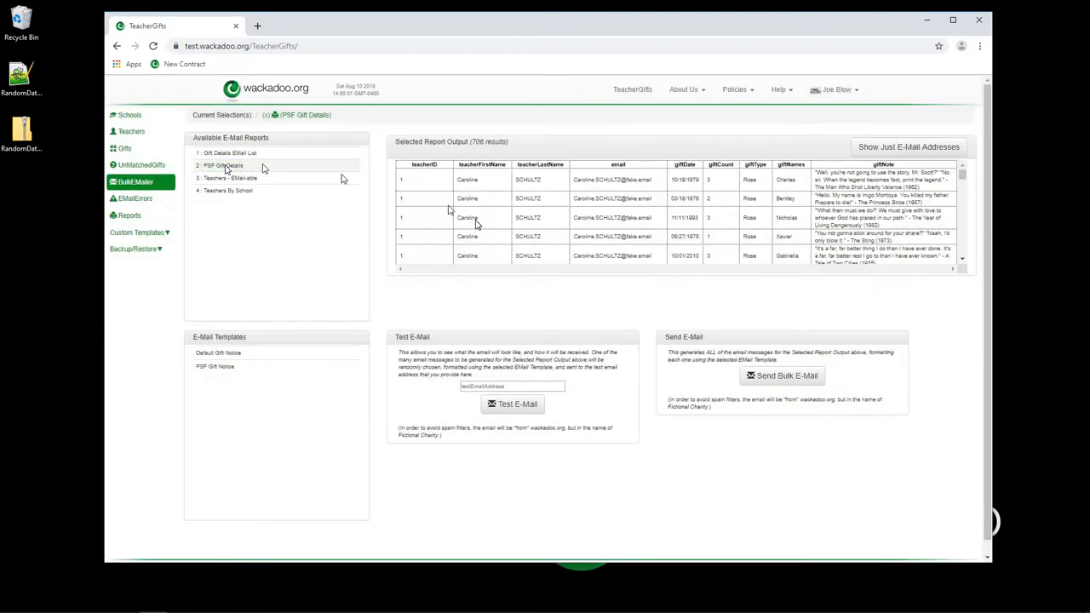
pyautogui.click(223, 165)
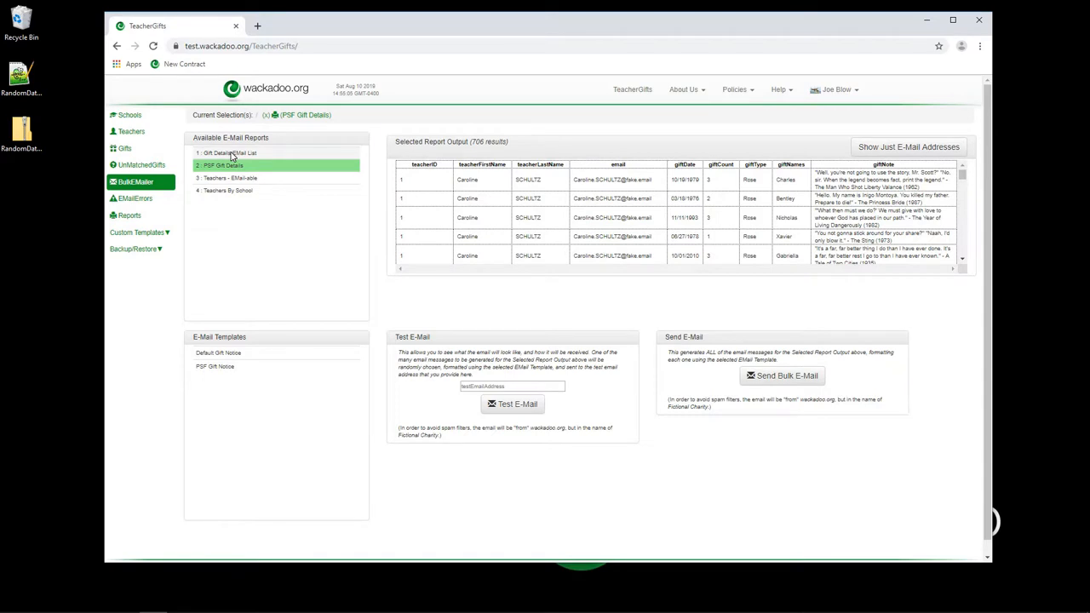
pyautogui.click(230, 153)
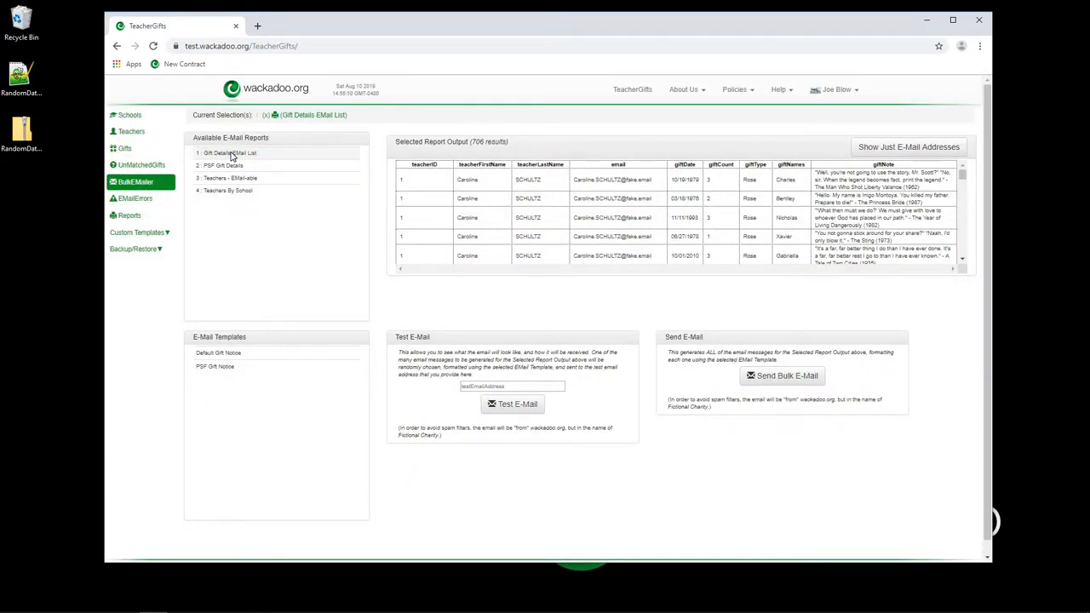
pyautogui.click(223, 166)
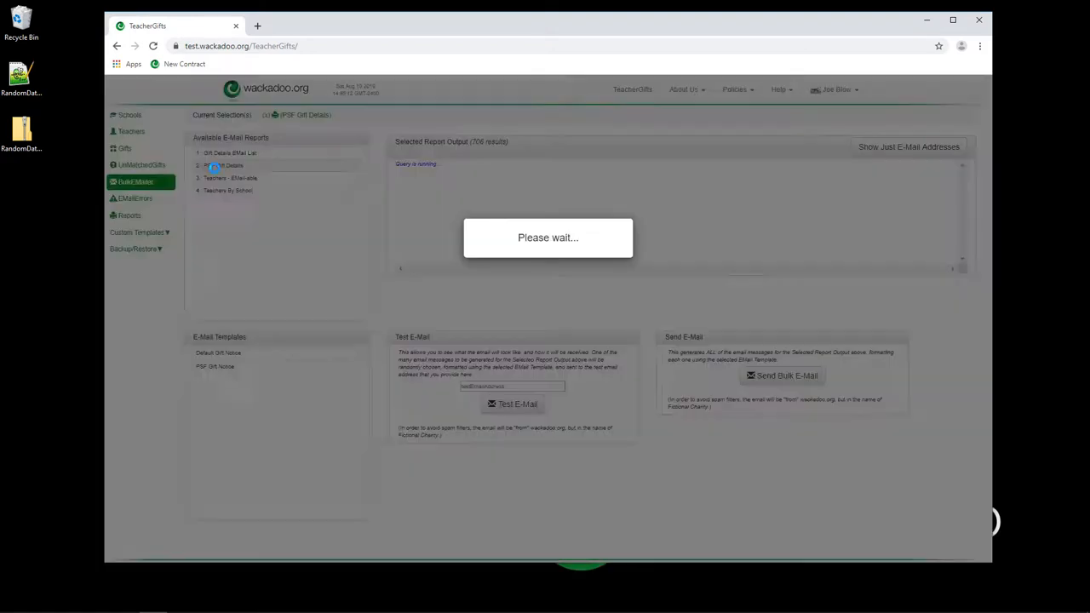
pyautogui.click(223, 165)
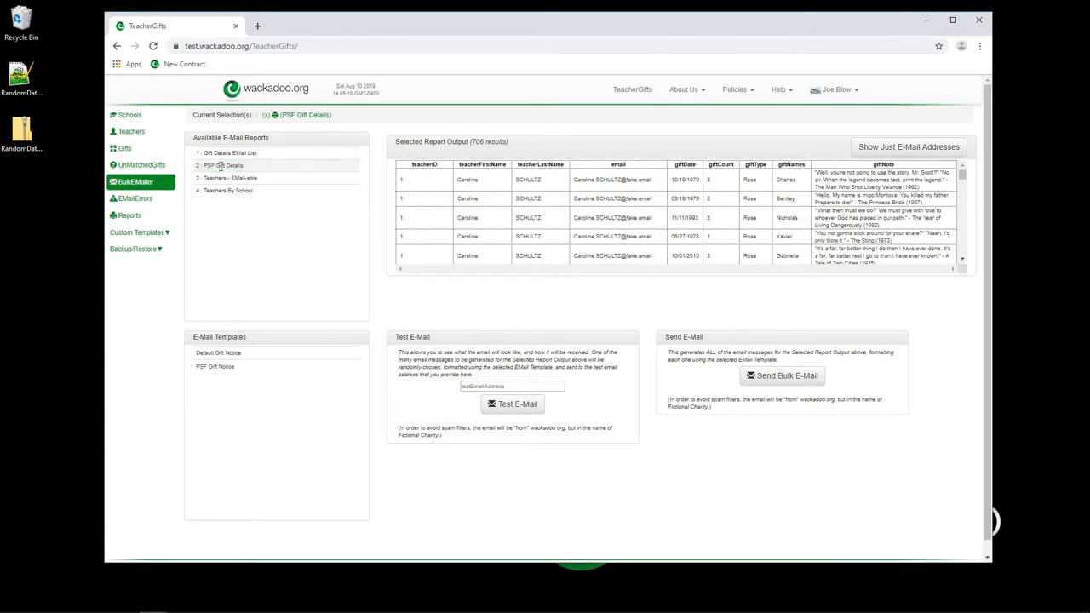
pyautogui.click(225, 165)
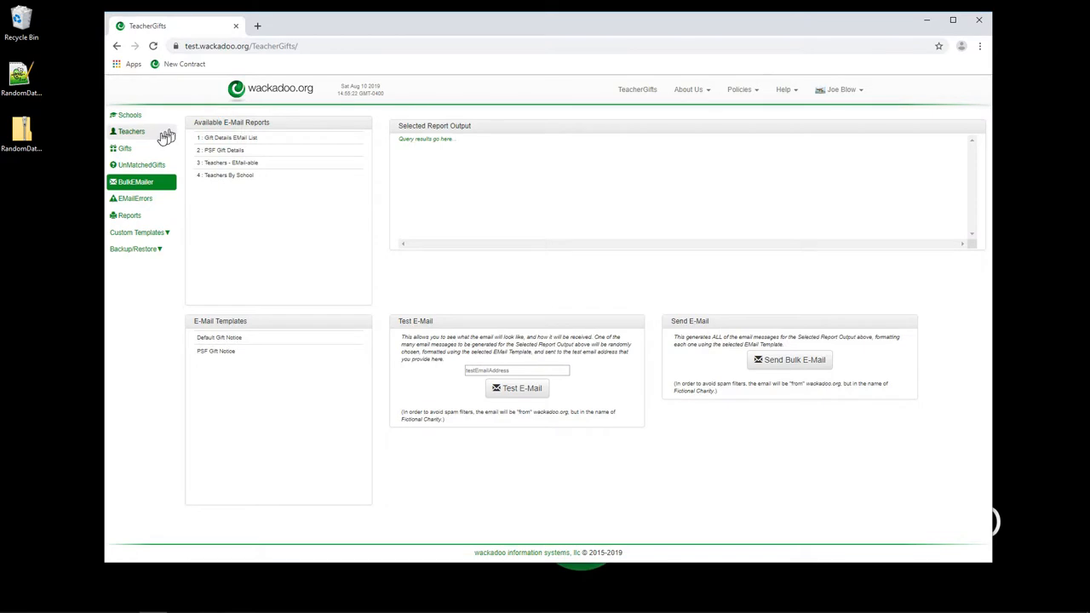
# - Select the first teacher, try the selected-teacher gift report (no rows), then rerun PSF Gift Details
pyautogui.click(131, 131)
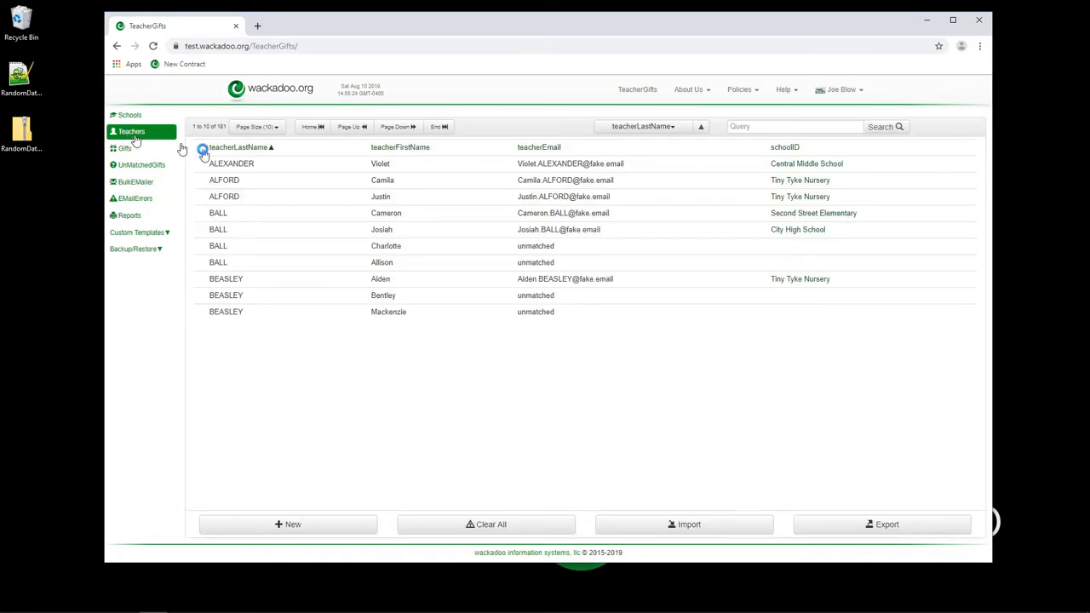
pyautogui.click(231, 163)
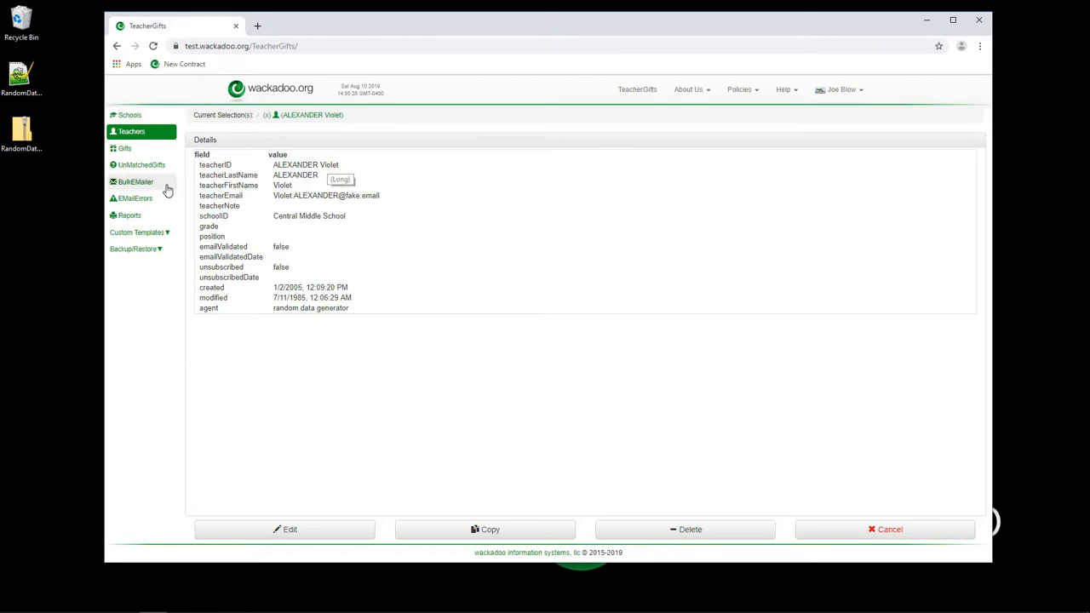
pyautogui.click(137, 181)
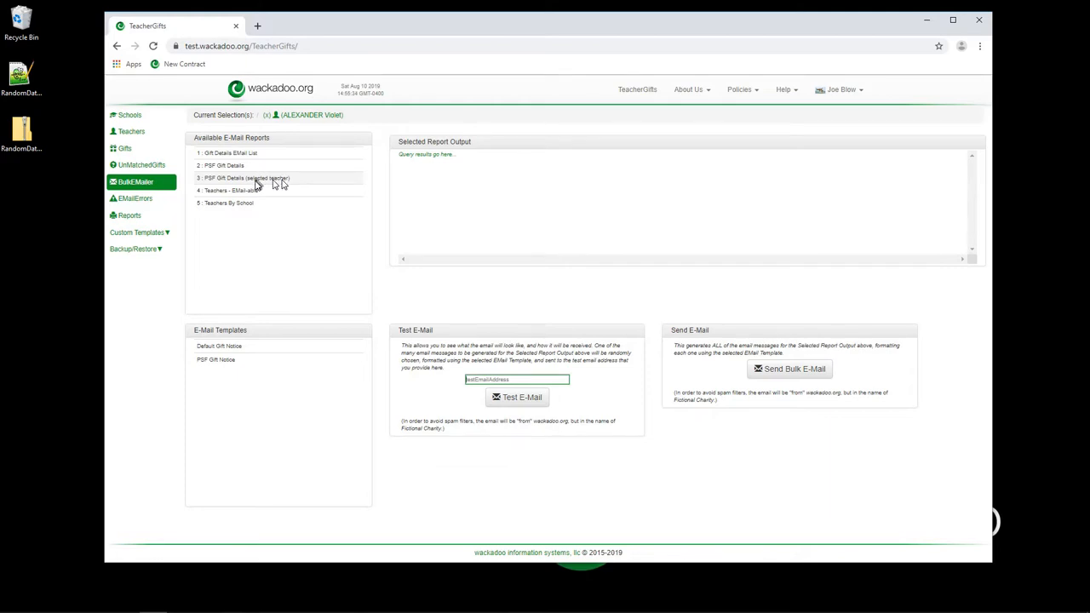
pyautogui.click(245, 179)
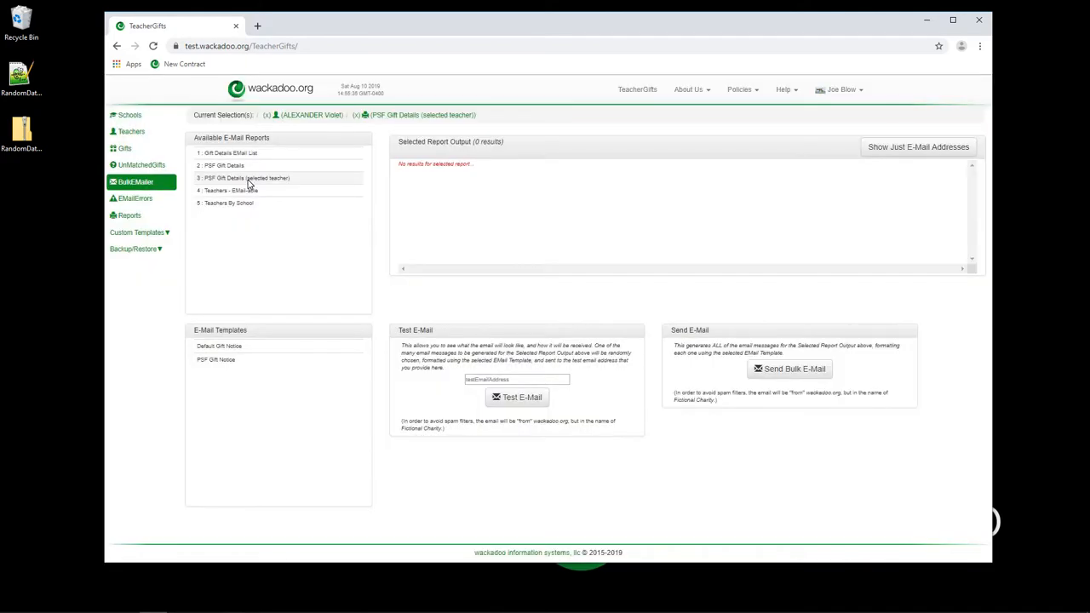
pyautogui.click(246, 177)
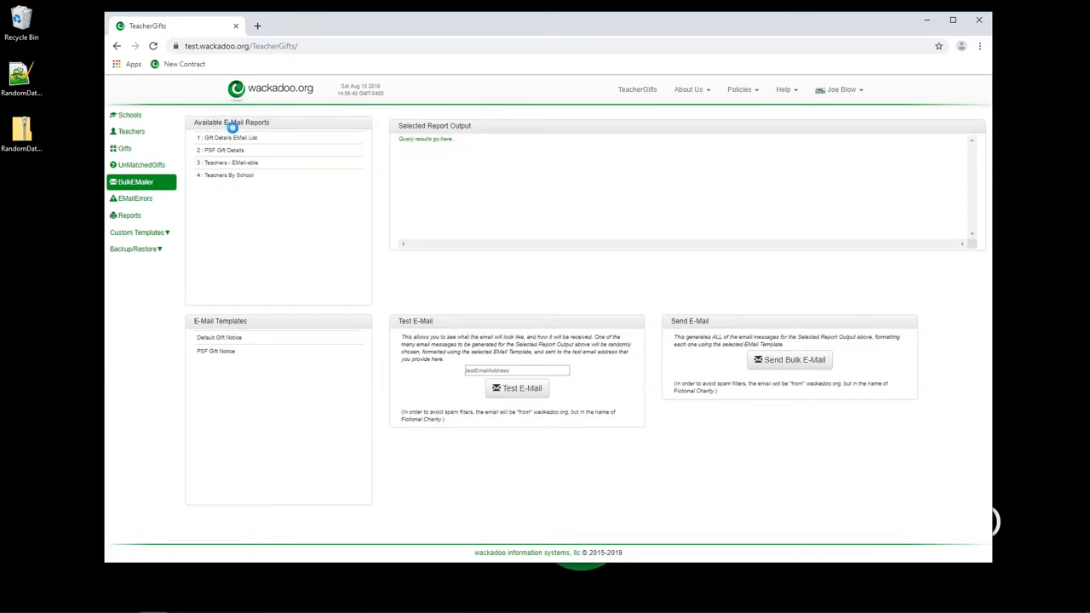
pyautogui.click(223, 150)
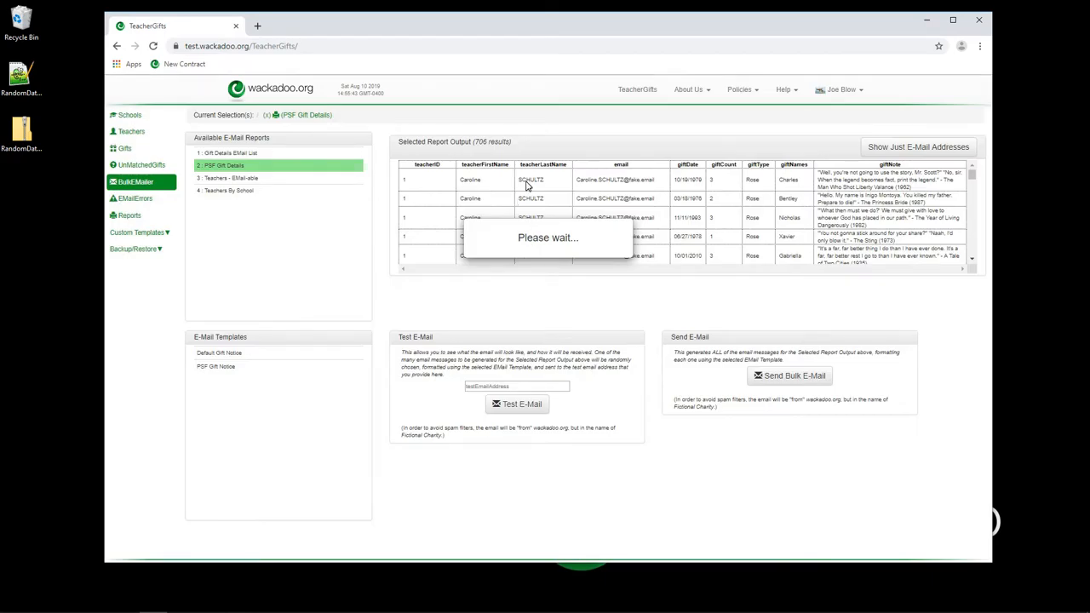
pyautogui.click(129, 131)
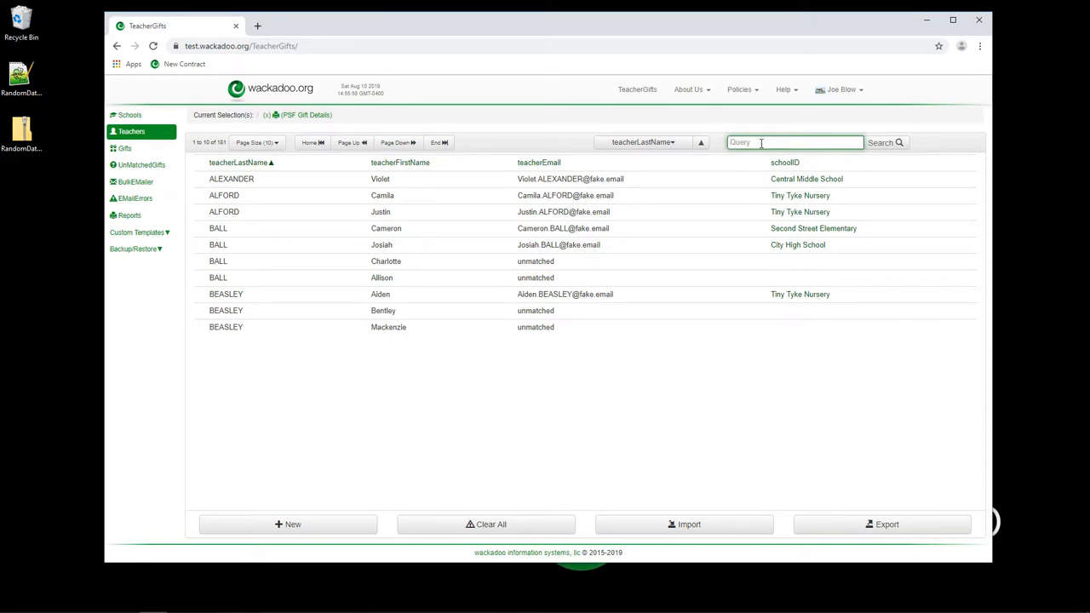
pyautogui.write('Caro')
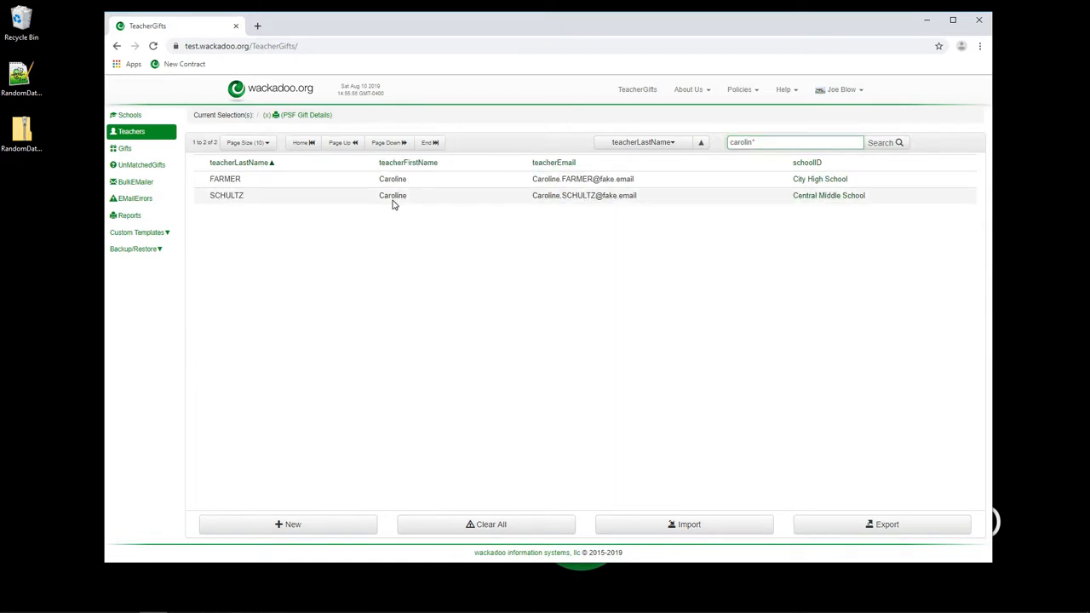
pyautogui.click(227, 195)
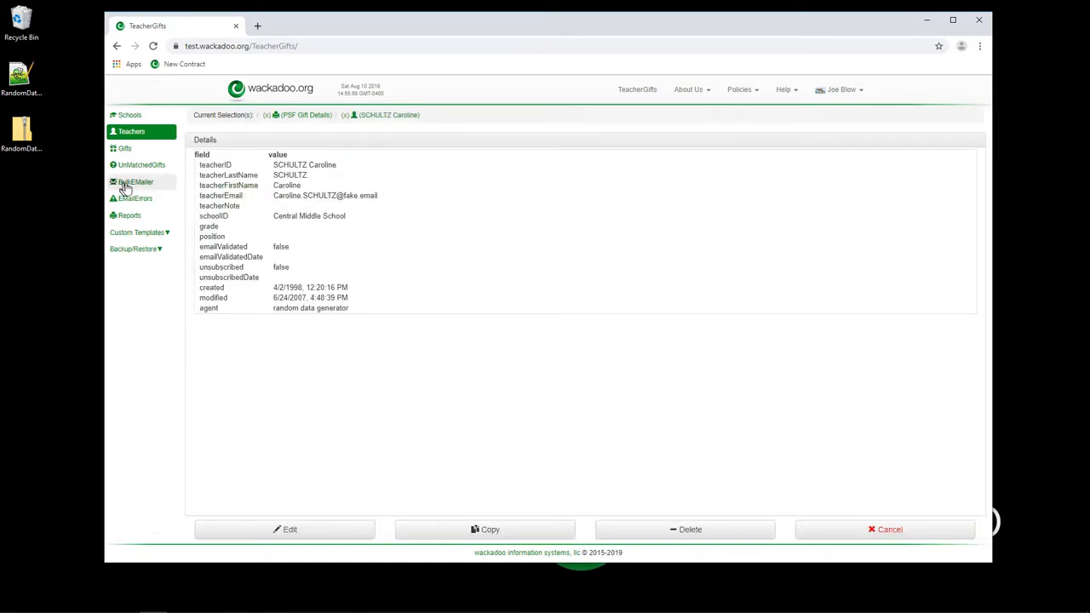
pyautogui.click(137, 181)
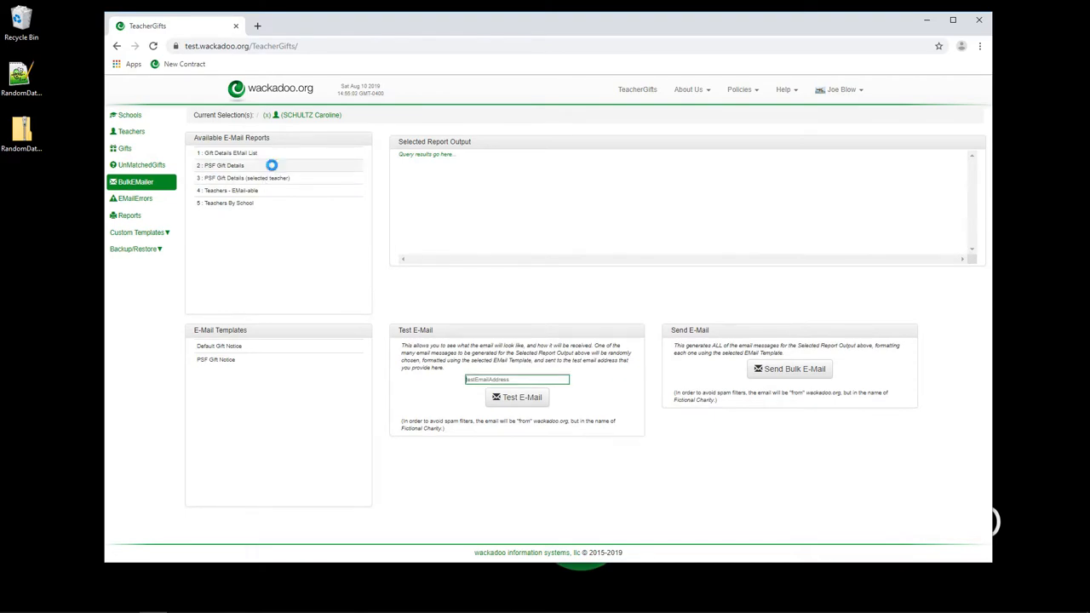
pyautogui.click(224, 165)
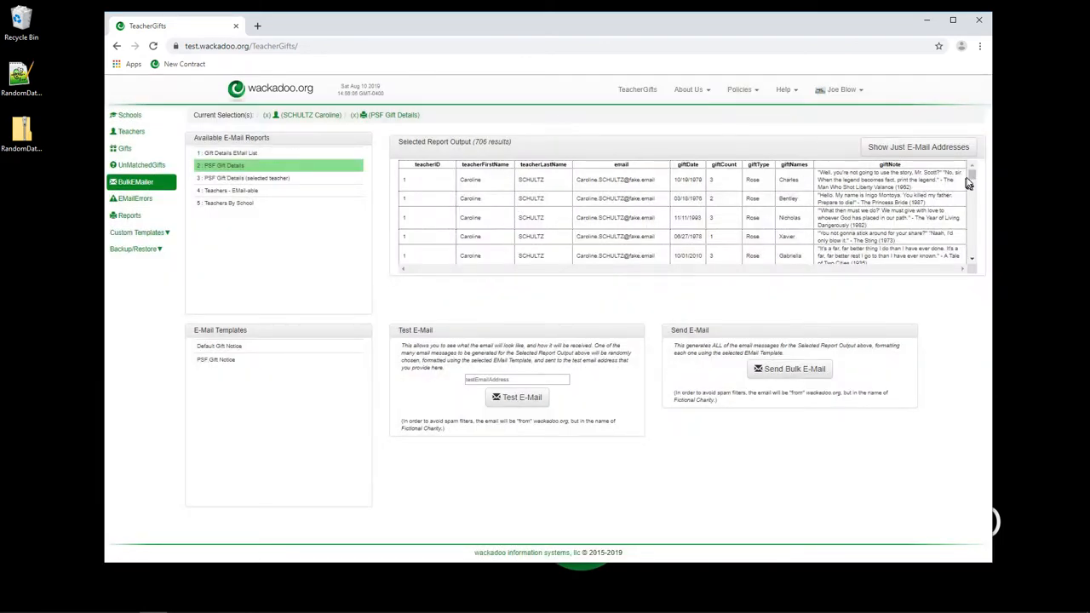
pyautogui.scroll(-3)
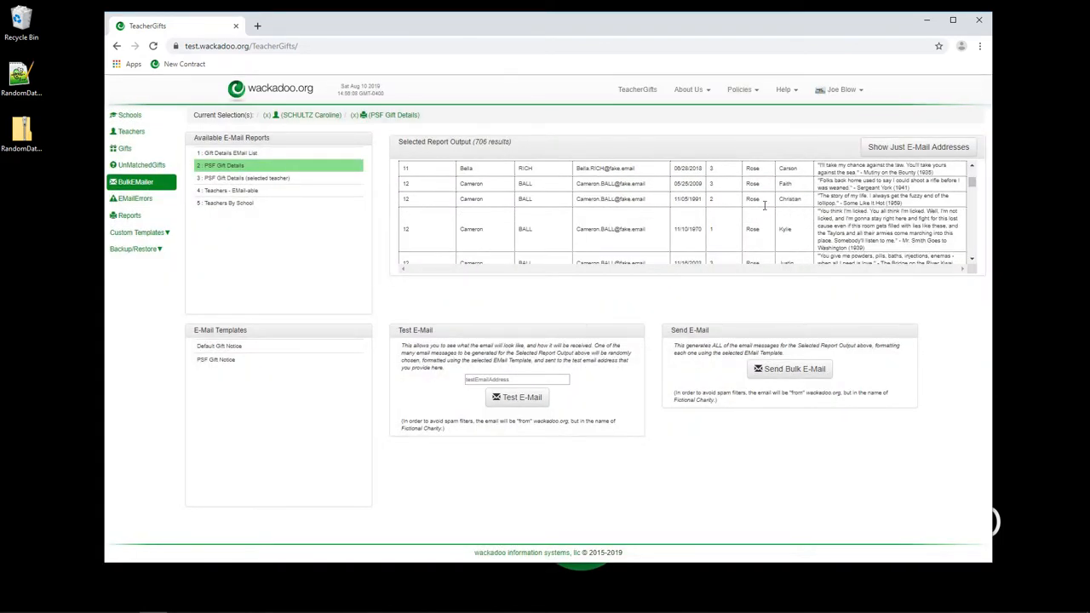
pyautogui.click(247, 179)
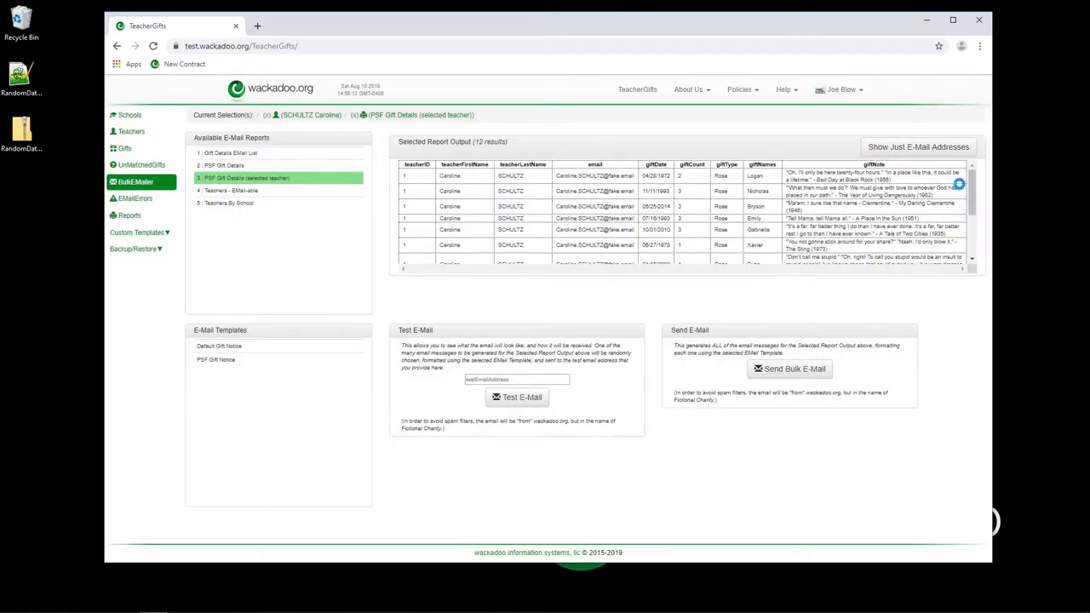
pyautogui.scroll(-3)
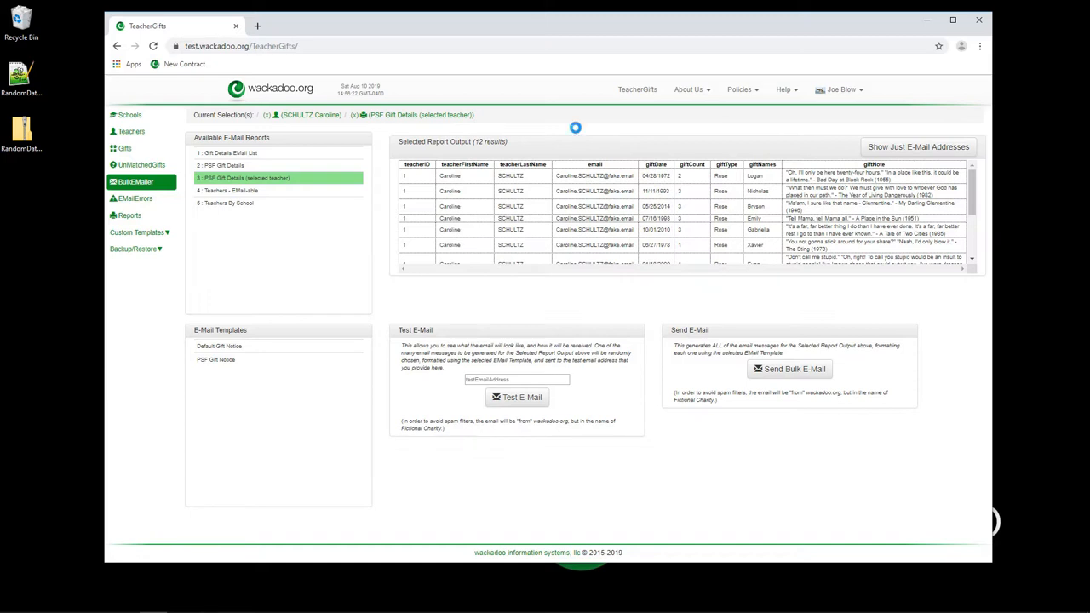
pyautogui.moveTo(548, 149)
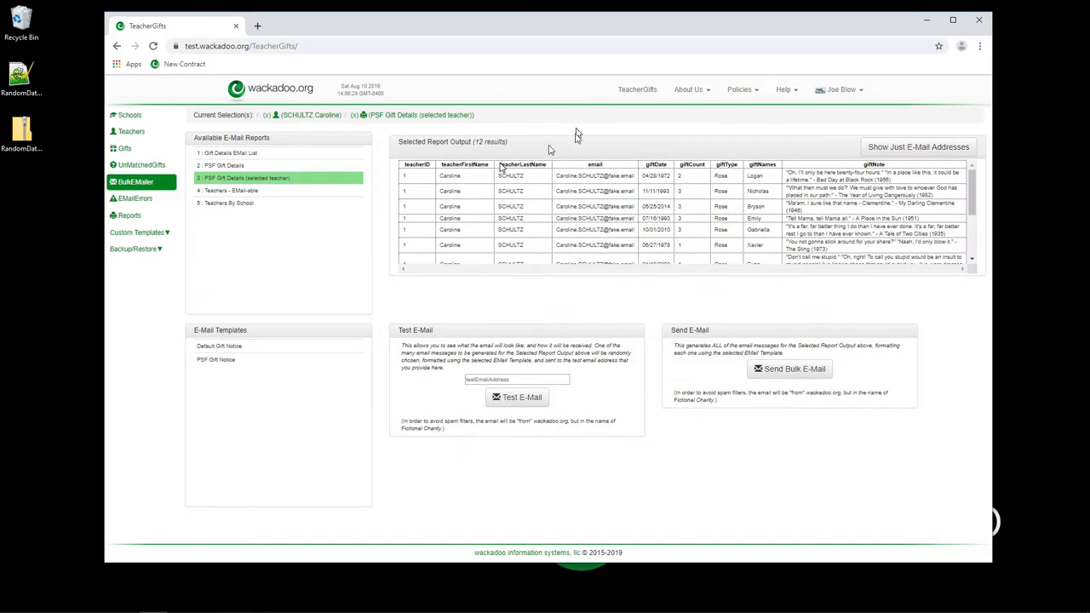
pyautogui.moveTo(310, 235)
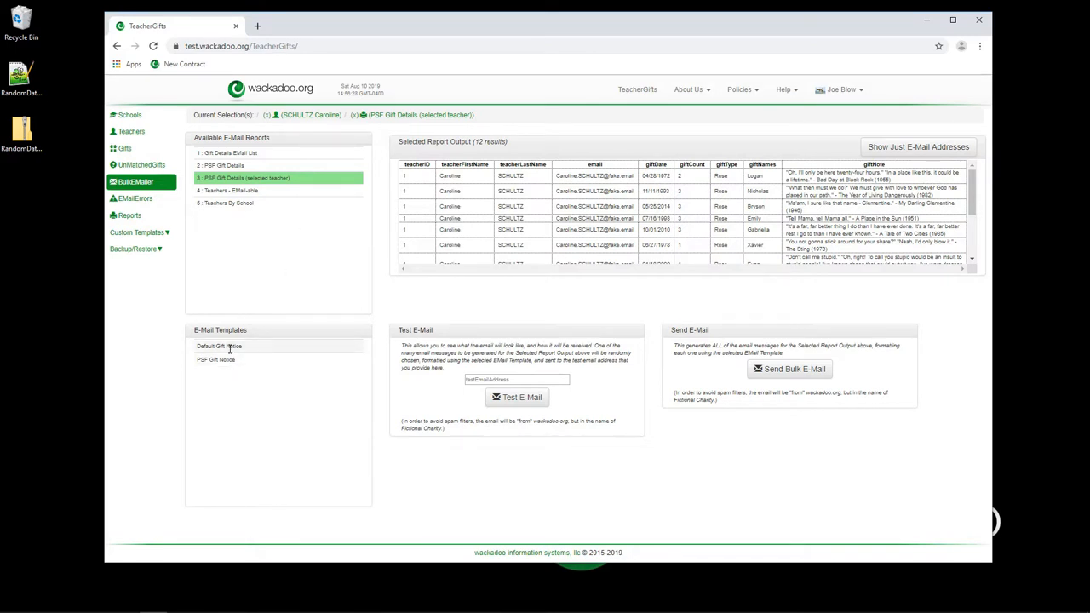
pyautogui.moveTo(225, 350)
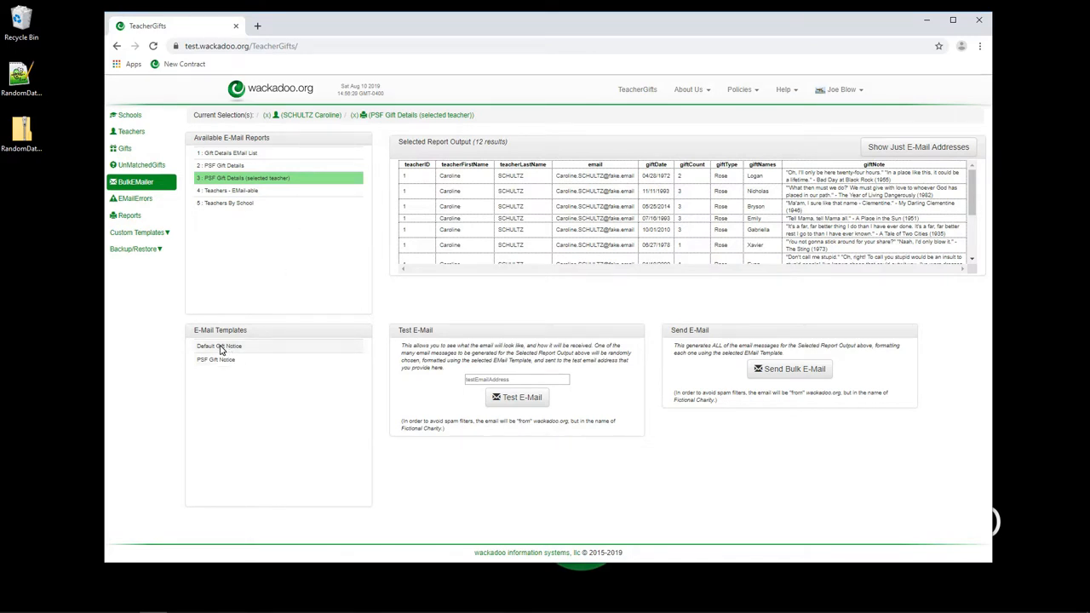
# - Choose the Default Gift Notice template, enter a test recipient address and start a Test E-Mail
pyautogui.click(218, 346)
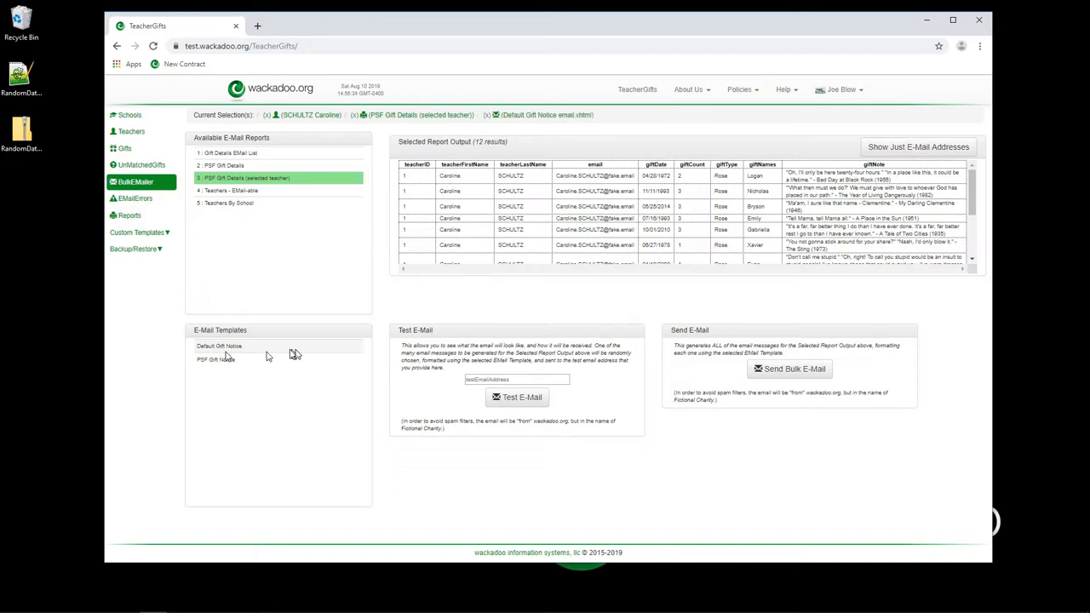
pyautogui.click(218, 346)
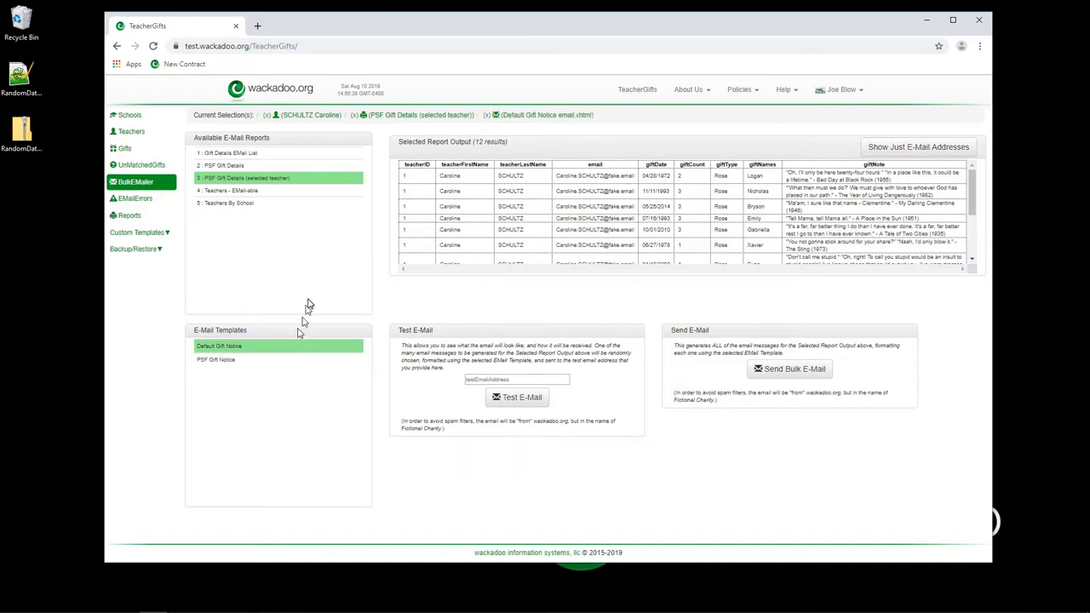
pyautogui.moveTo(934, 34)
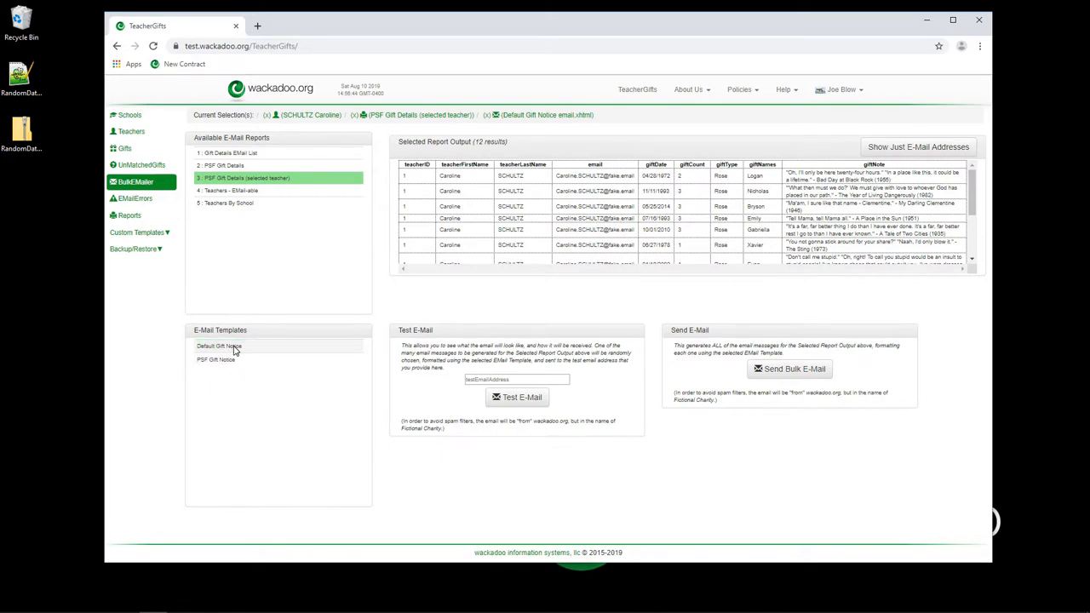
pyautogui.click(218, 346)
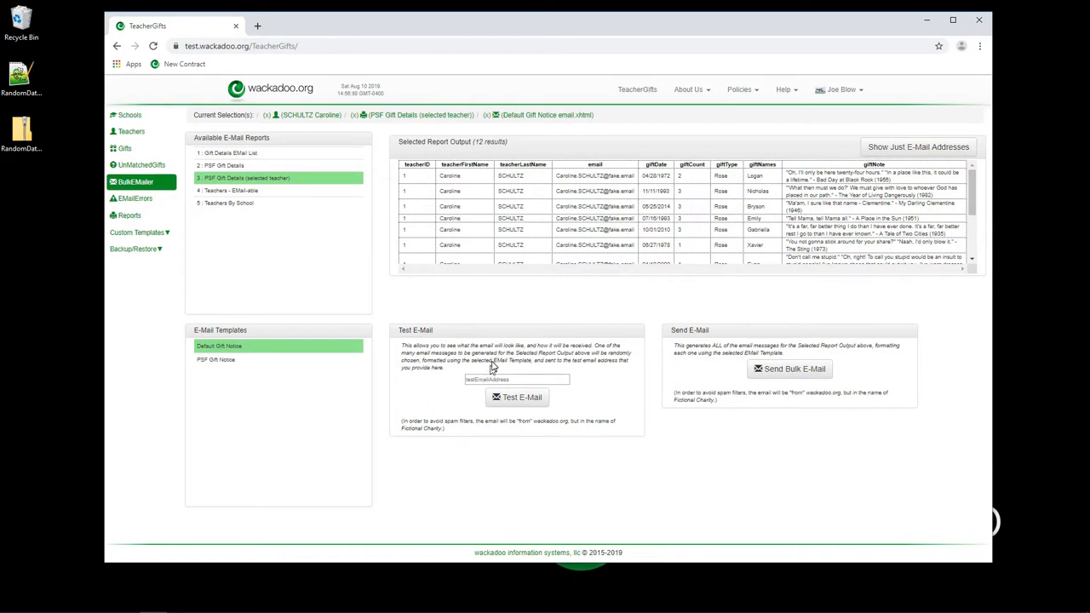
pyautogui.click(517, 378)
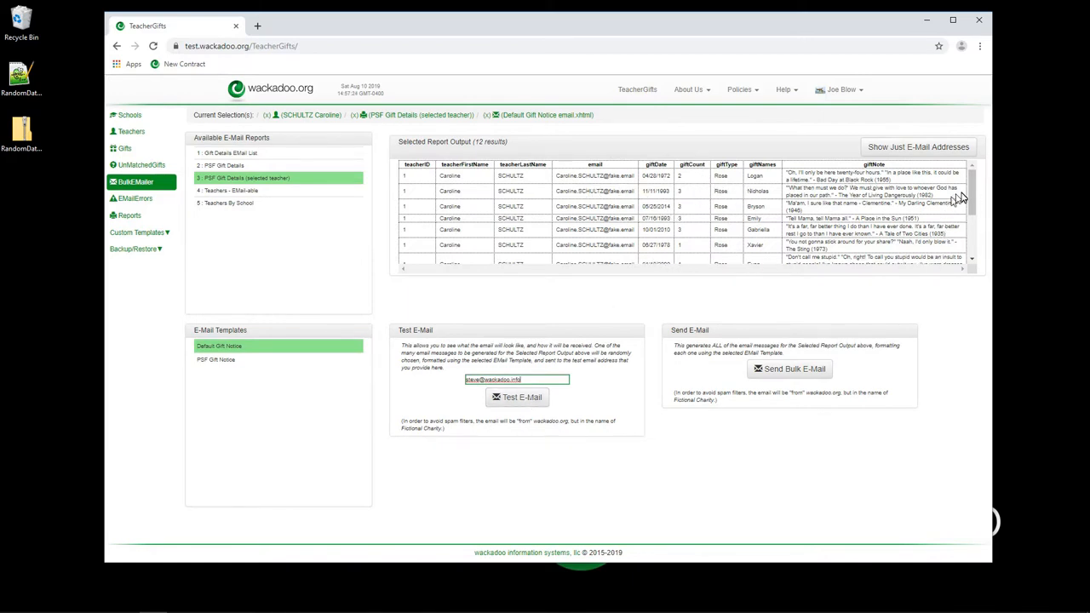
pyautogui.scroll(-3)
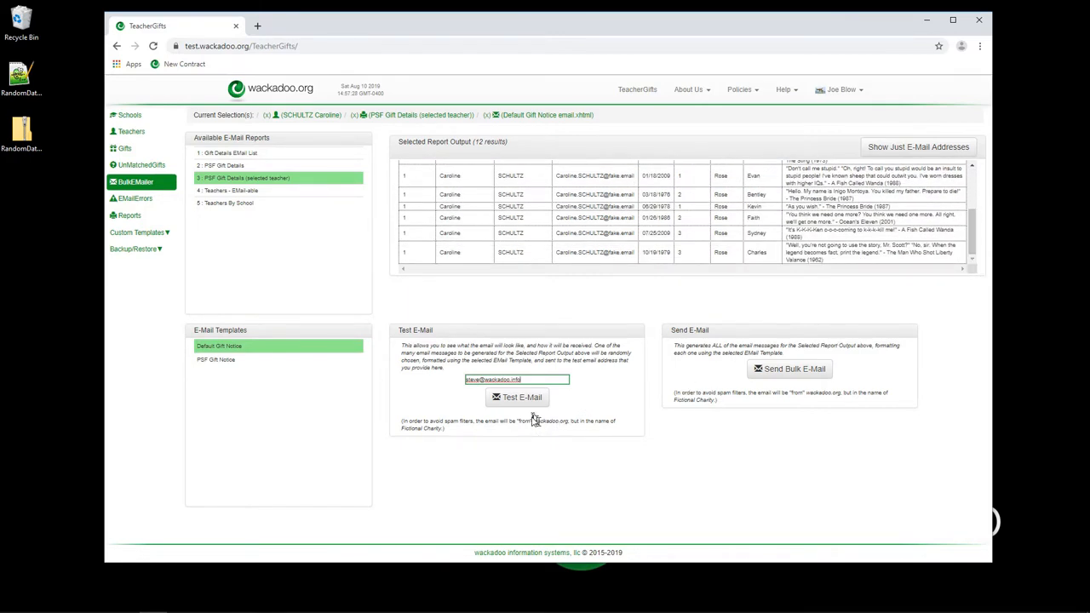
pyautogui.click(517, 397)
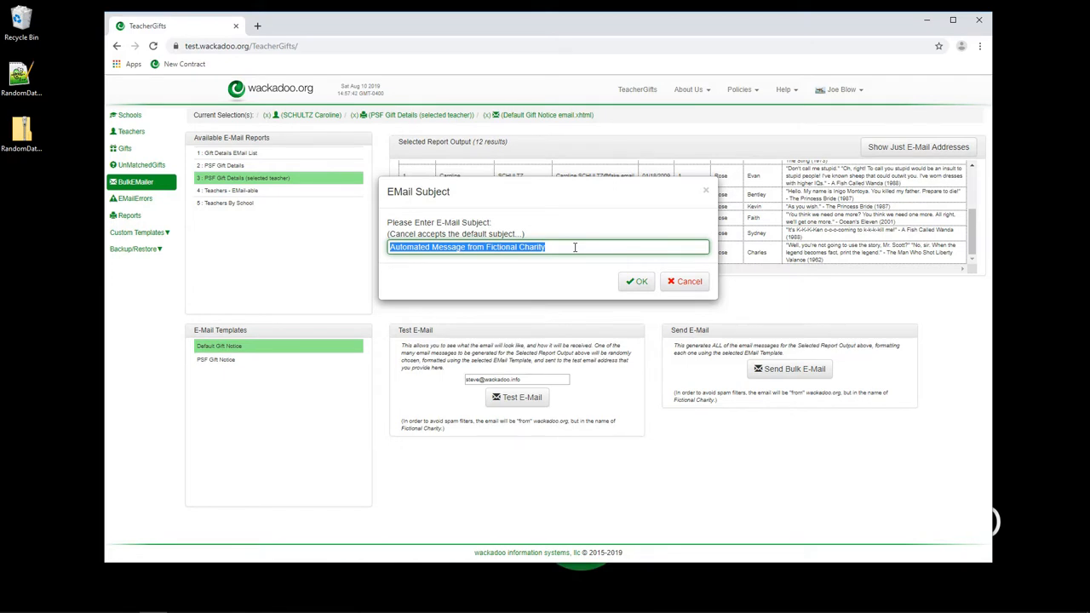
# - Set the subject to 'Gifts For You From The Fund Raiser' and send the test e-mail: 1 success, 0 failures
pyautogui.write('Fund Raiser')
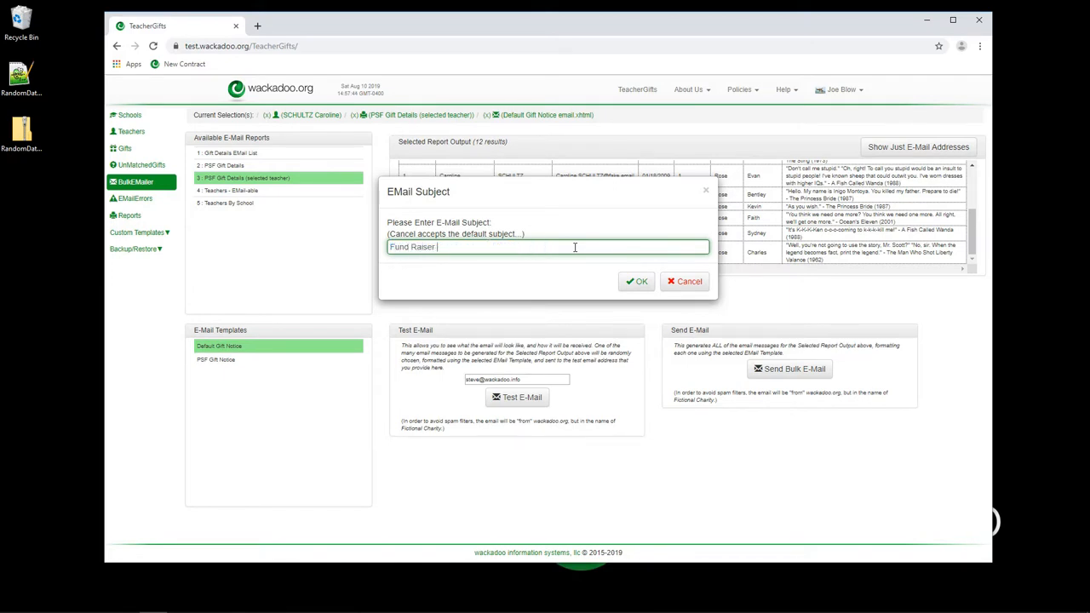
pyautogui.write('Gift')
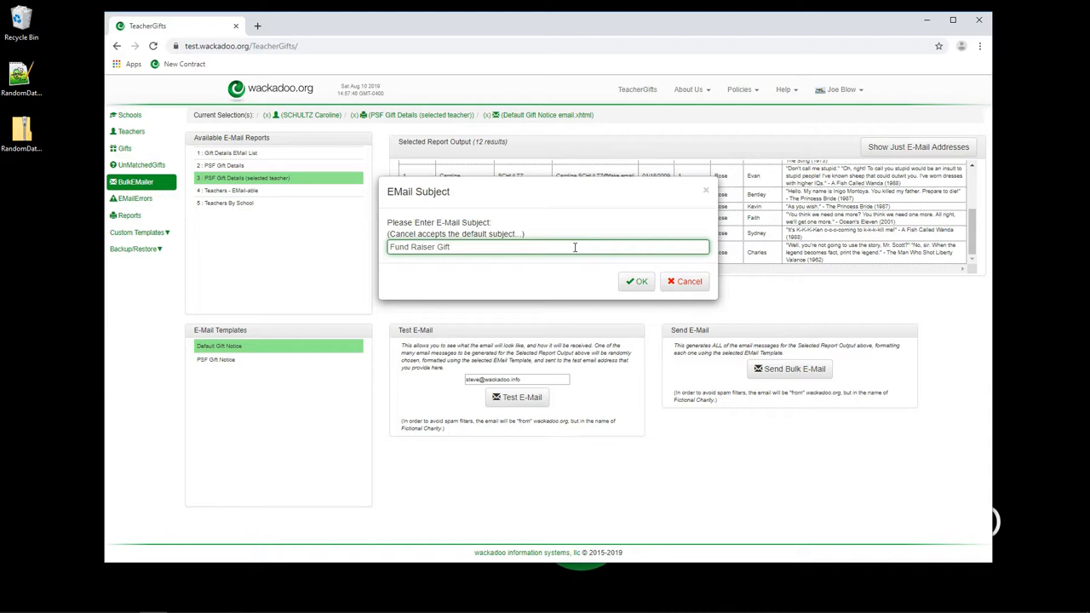
pyautogui.write('Report')
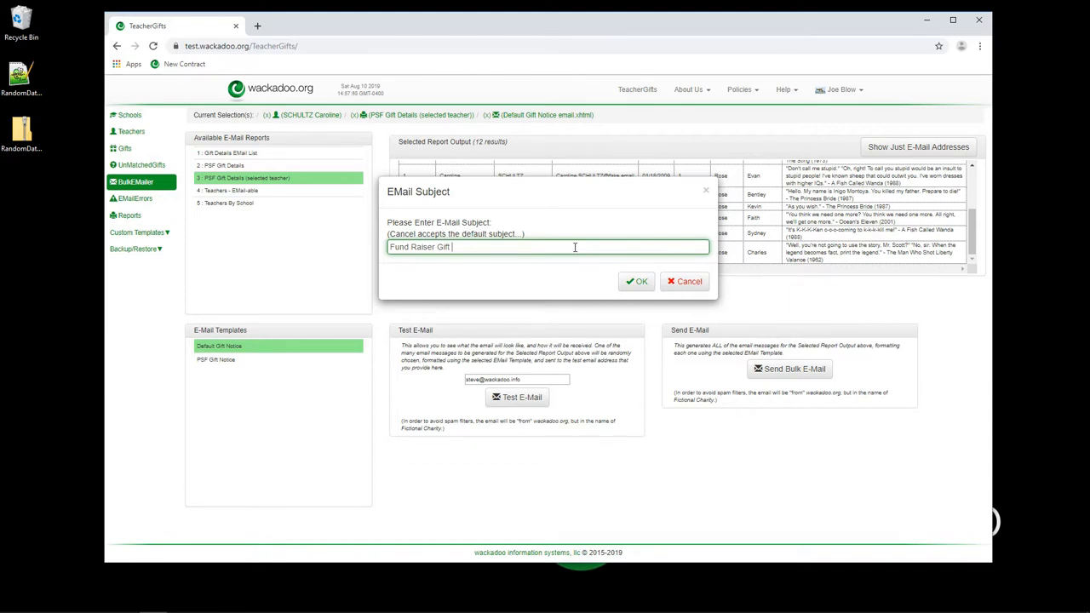
pyautogui.press('Backspace')
pyautogui.write('Gifts for You From The ')
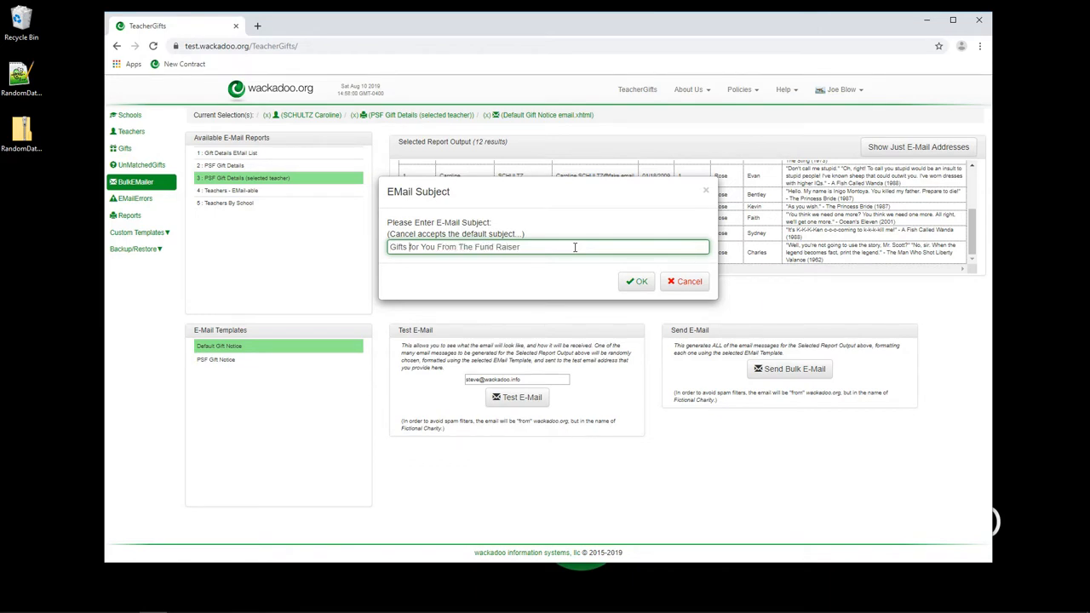
pyautogui.moveTo(637, 281)
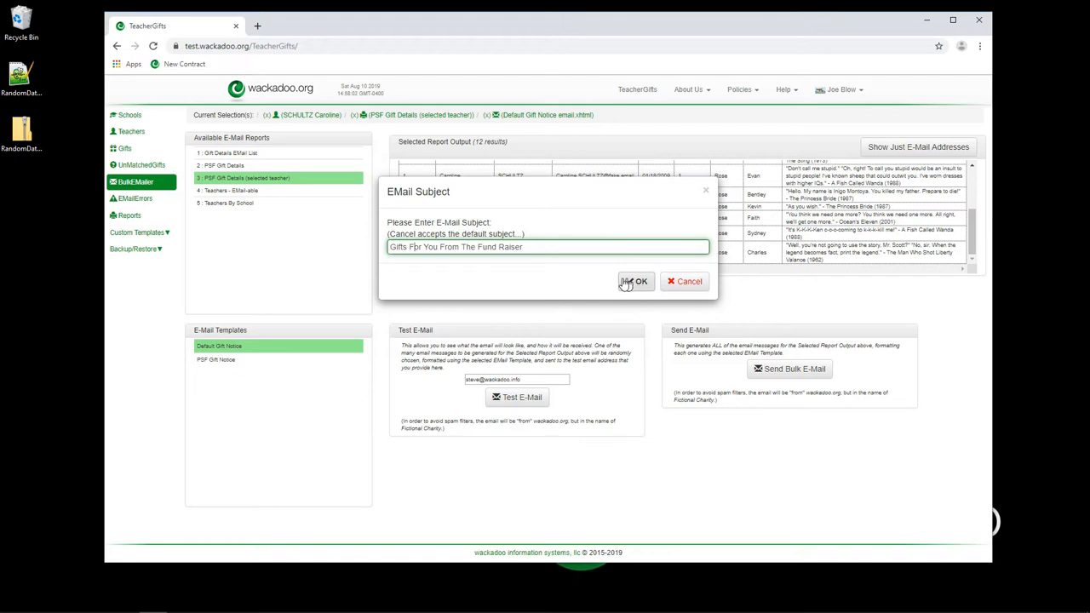
pyautogui.click(637, 281)
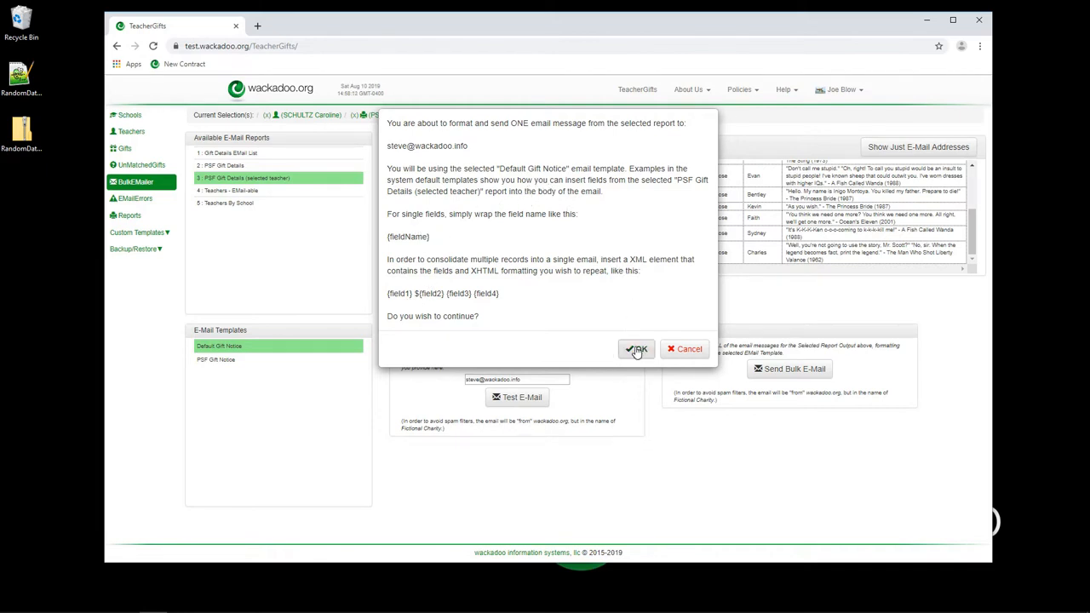
pyautogui.click(637, 349)
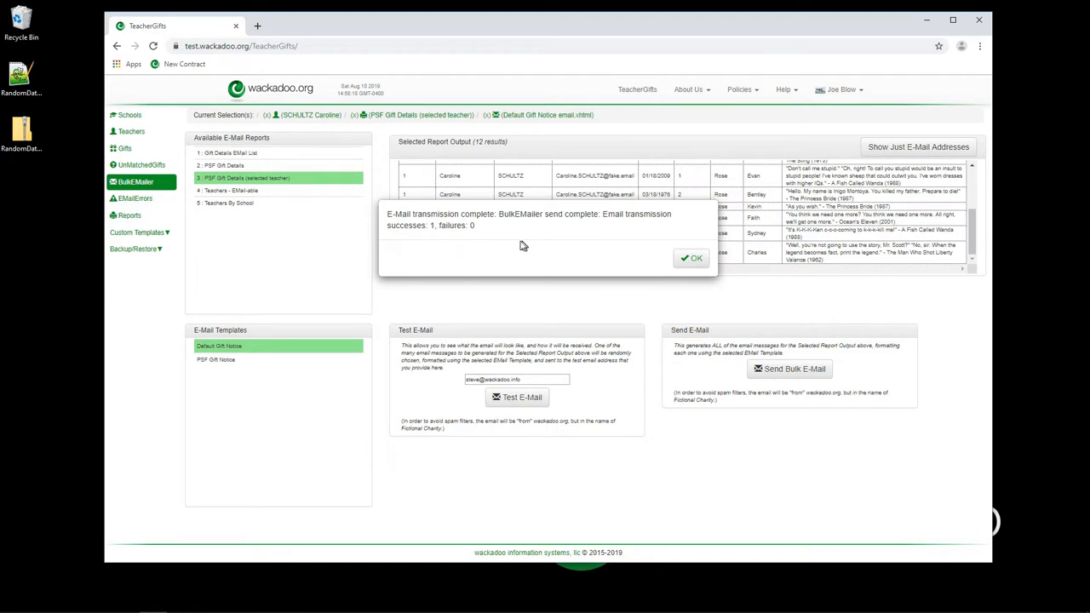
pyautogui.moveTo(465, 235)
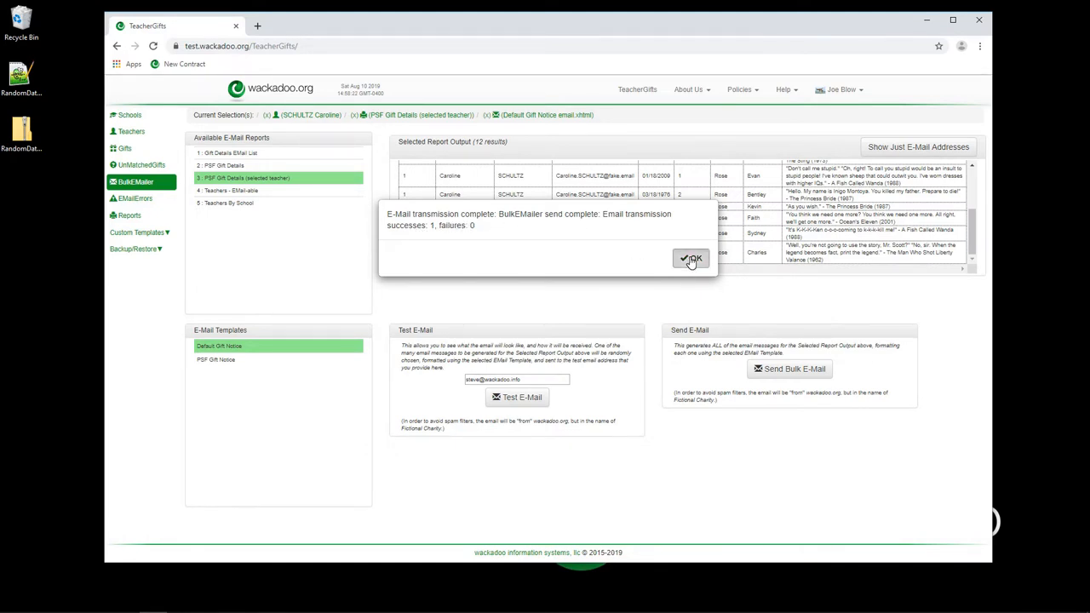
pyautogui.click(691, 258)
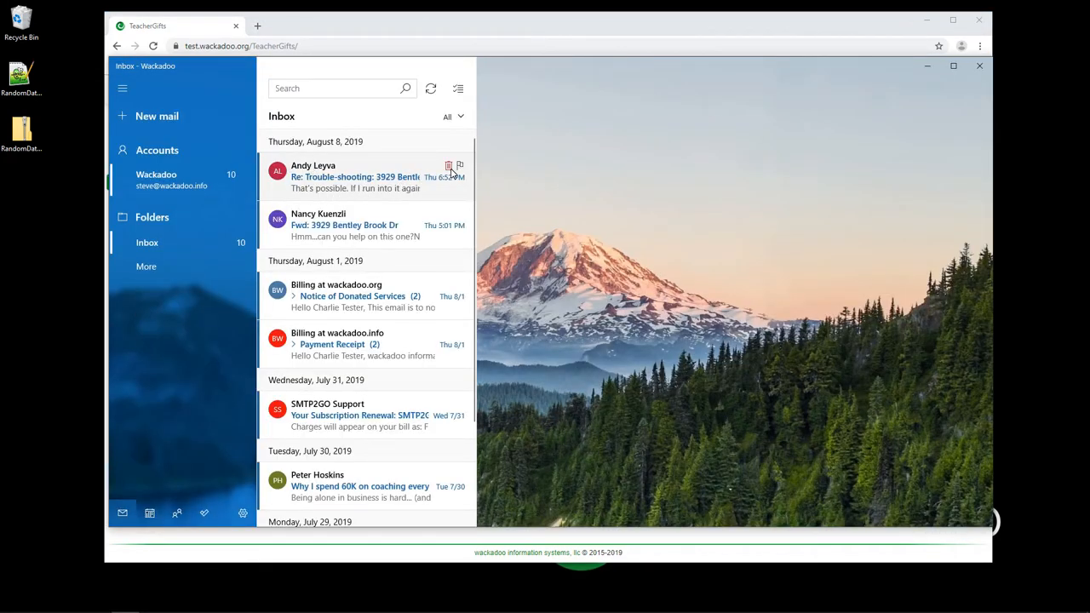
pyautogui.moveTo(450, 167)
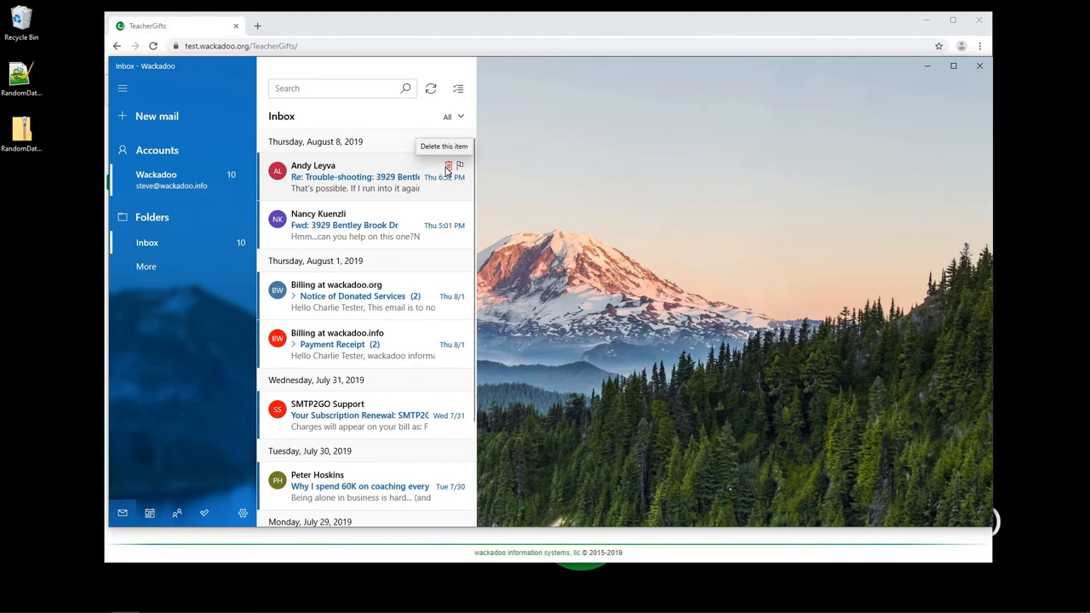
pyautogui.moveTo(136, 136)
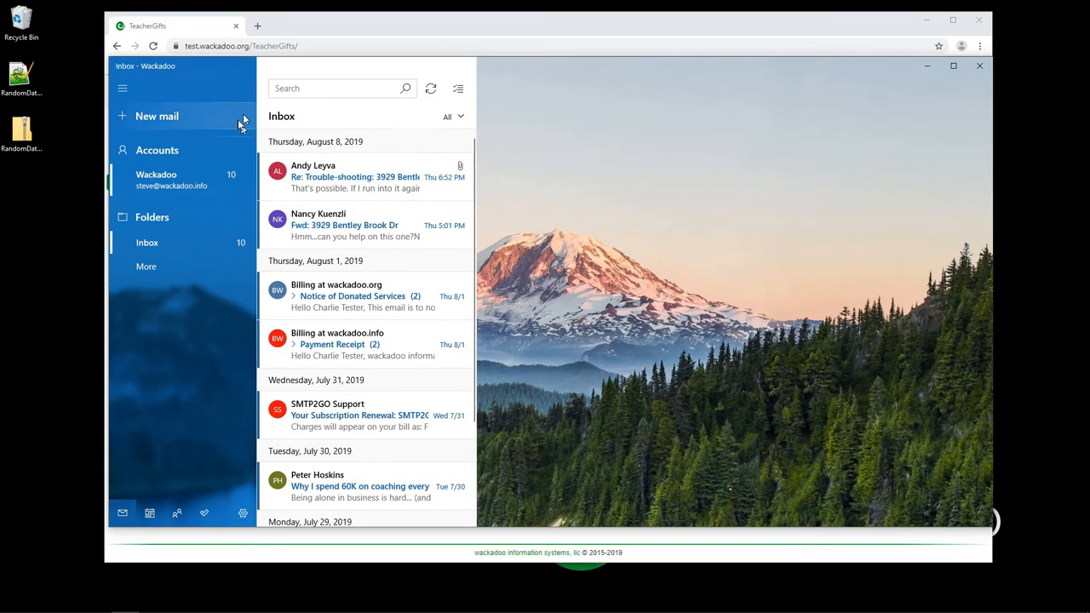
pyautogui.click(157, 116)
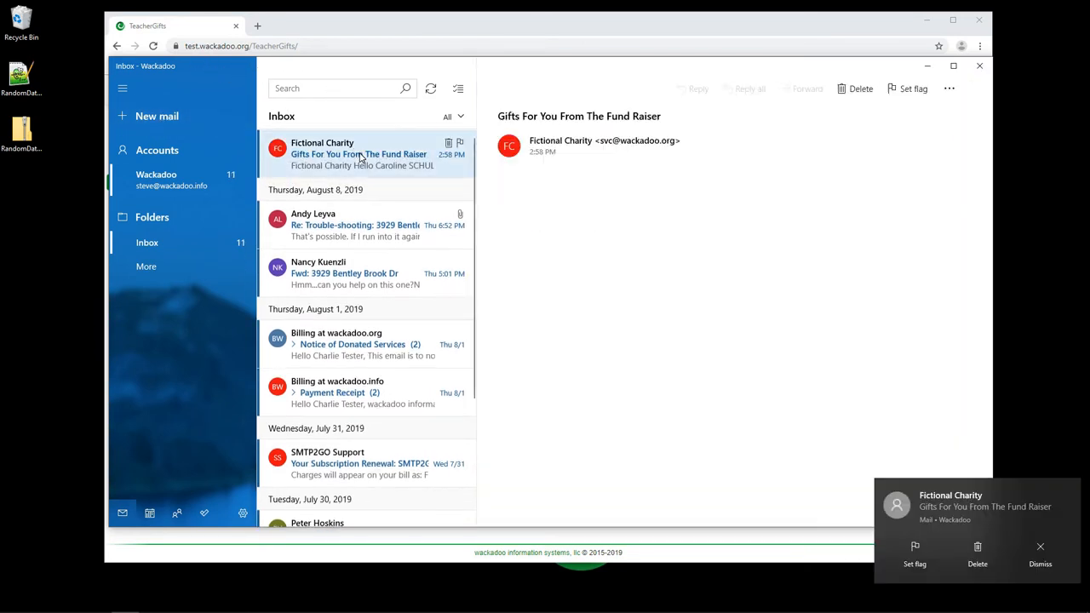
pyautogui.click(357, 153)
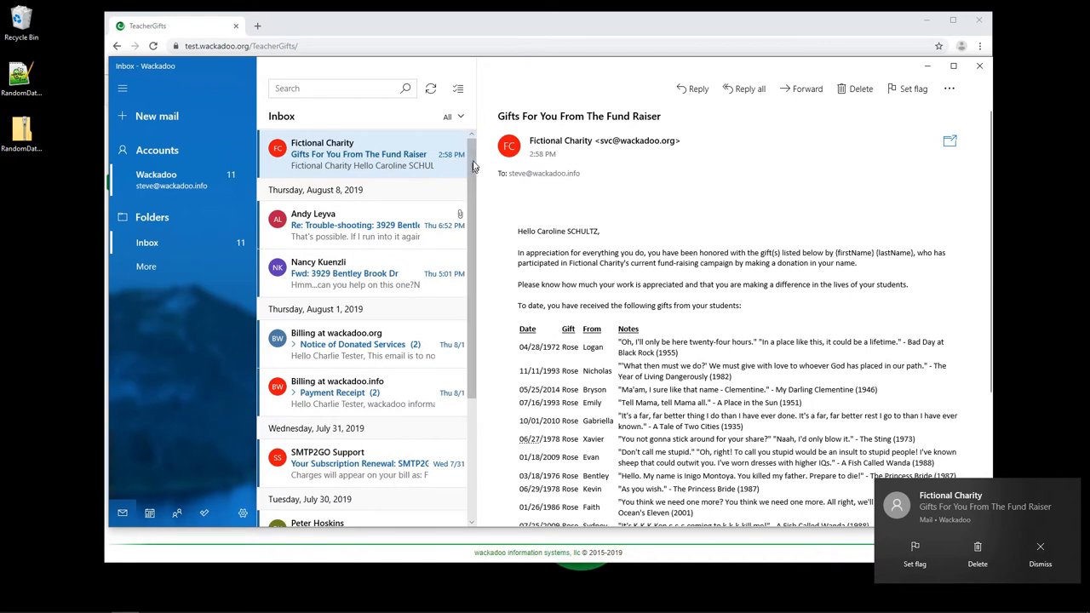
pyautogui.moveTo(715, 247)
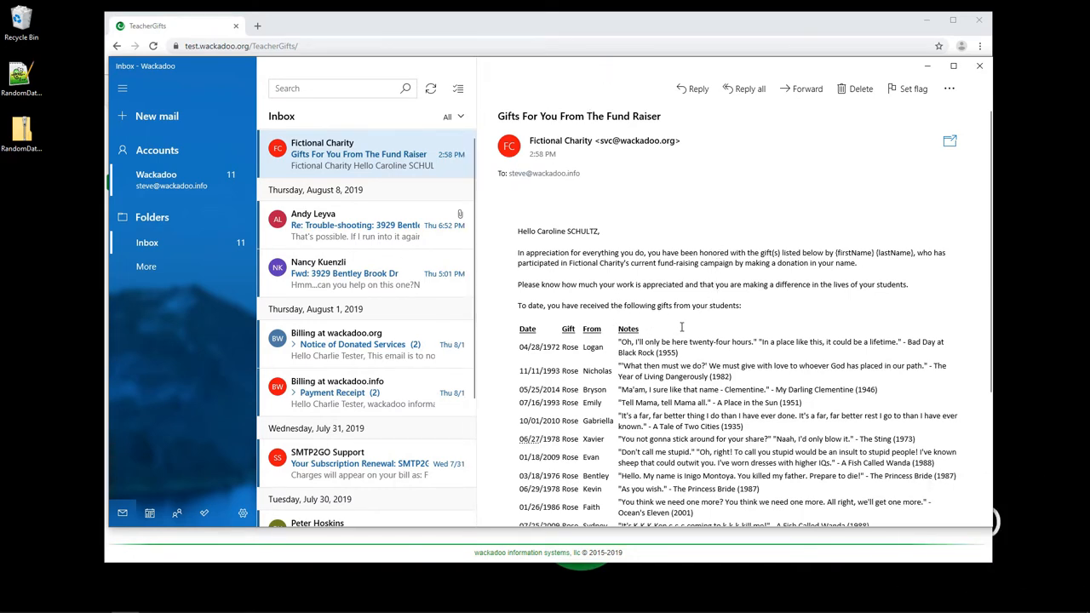
pyautogui.scroll(-3)
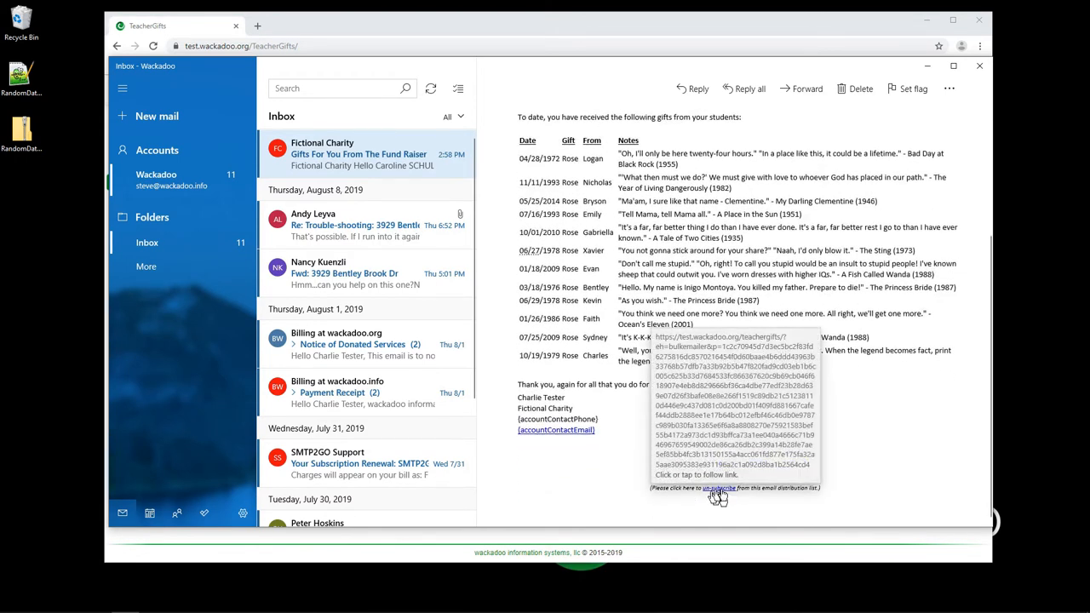
pyautogui.moveTo(636, 435)
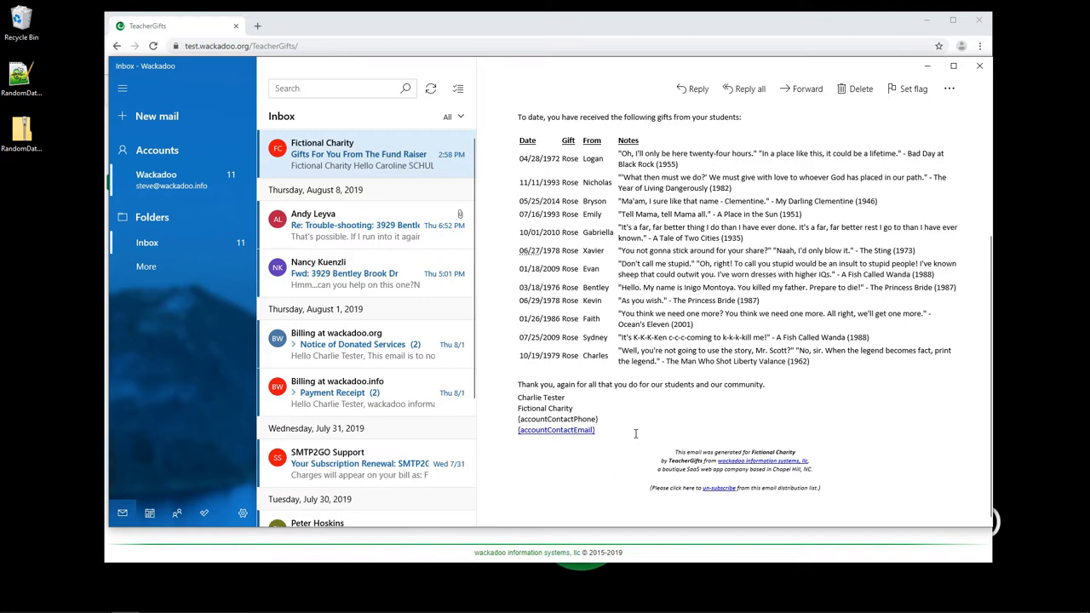
pyautogui.moveTo(555, 429)
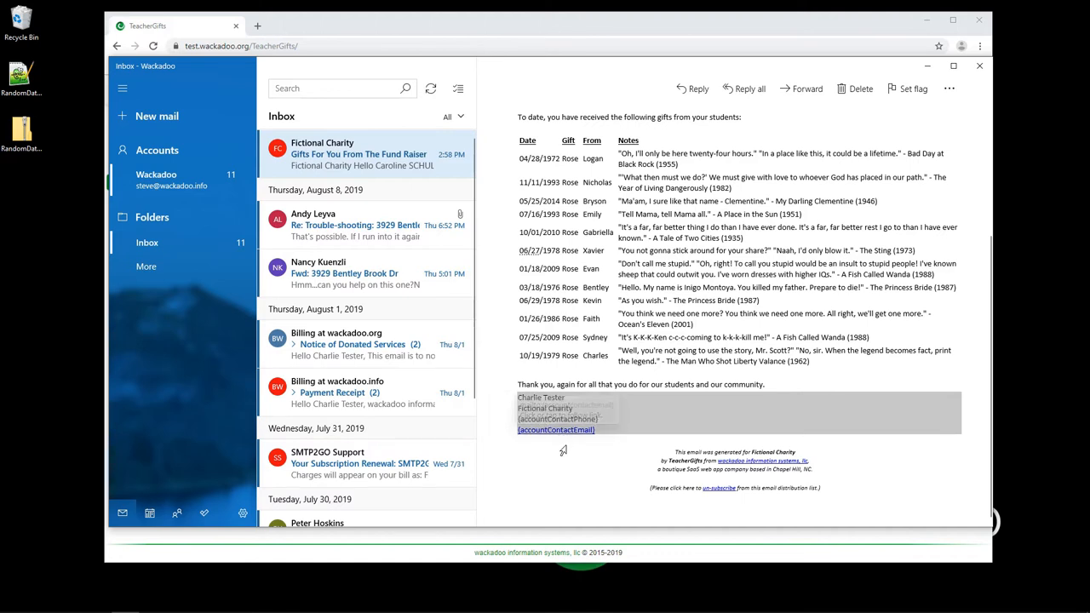
pyautogui.scroll(3)
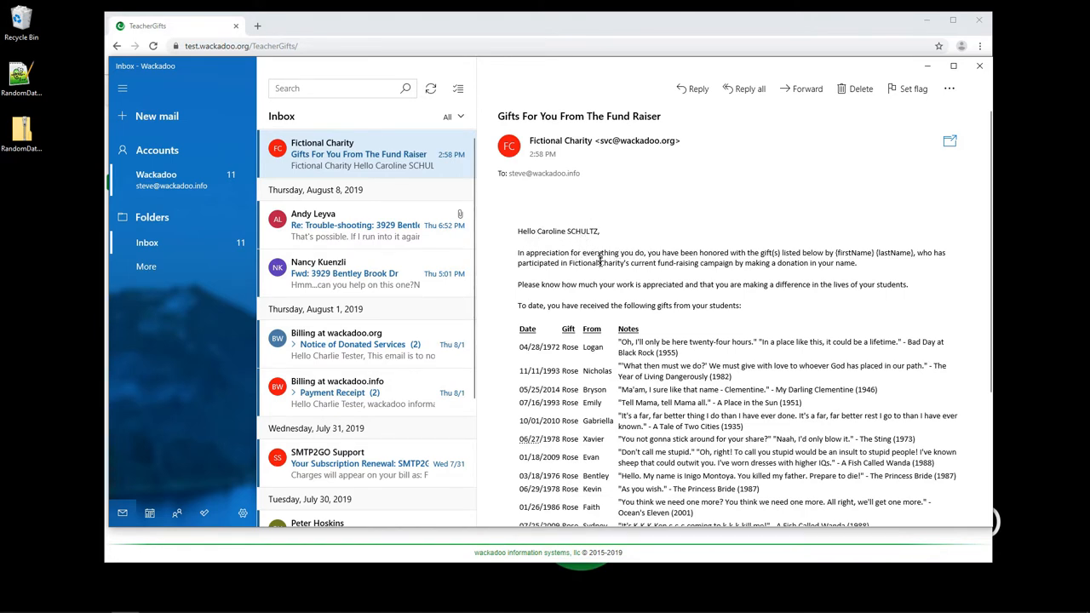
pyautogui.doubleClick(596, 252)
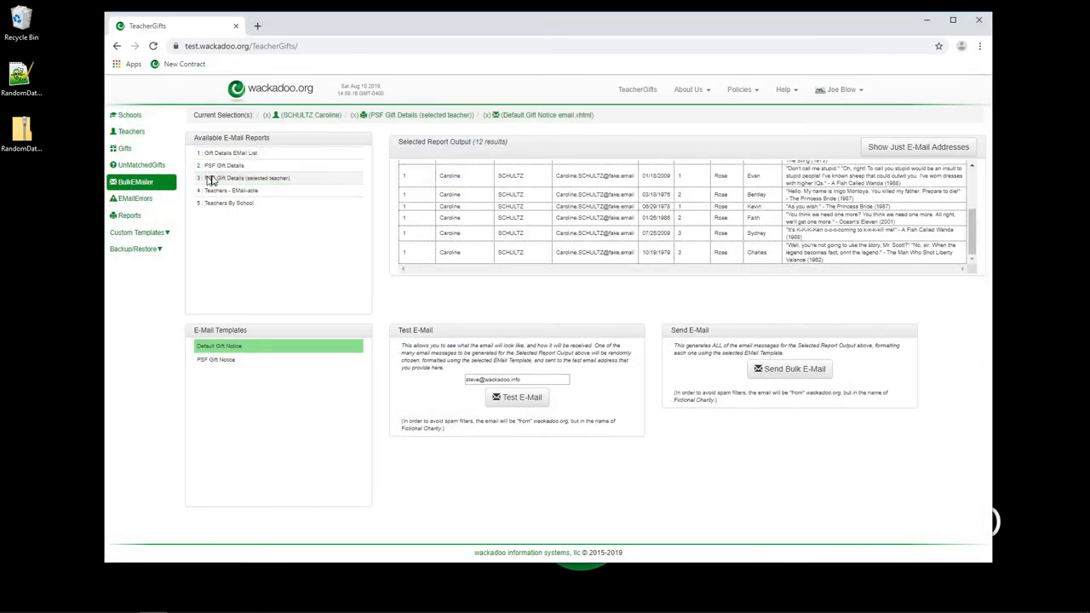
# - Switch from the PSF Gift Details report to the EMailErrors page in the sidebar
pyautogui.click(247, 177)
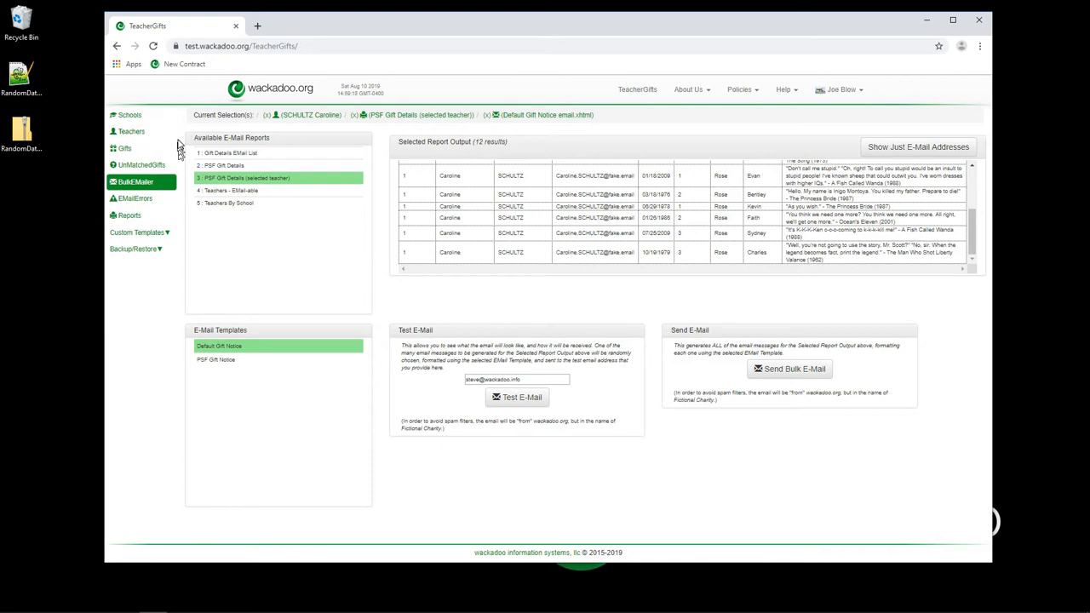
pyautogui.moveTo(188, 140)
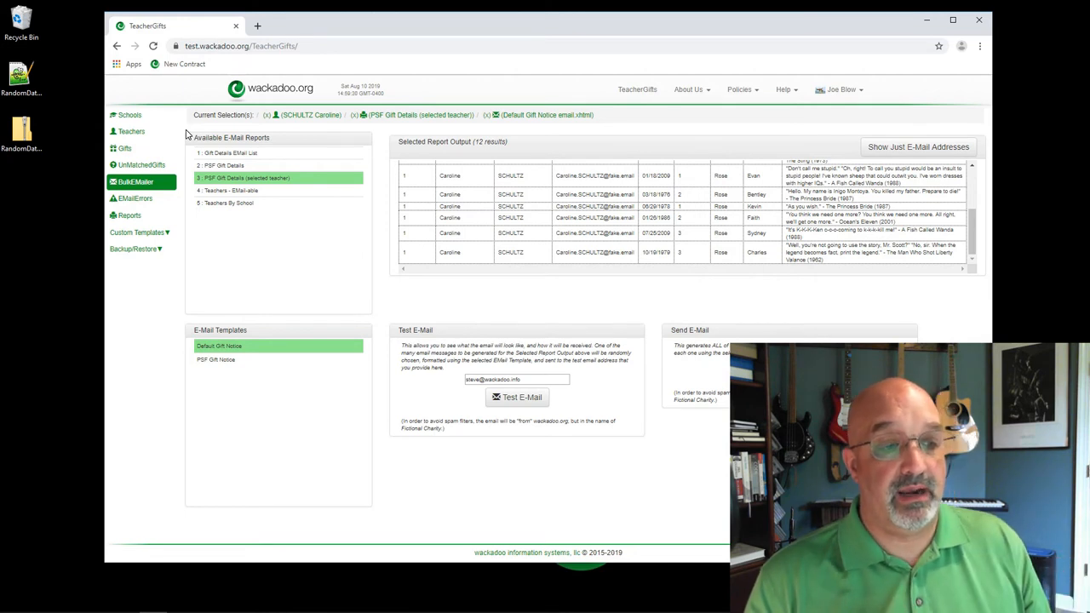
pyautogui.click(136, 198)
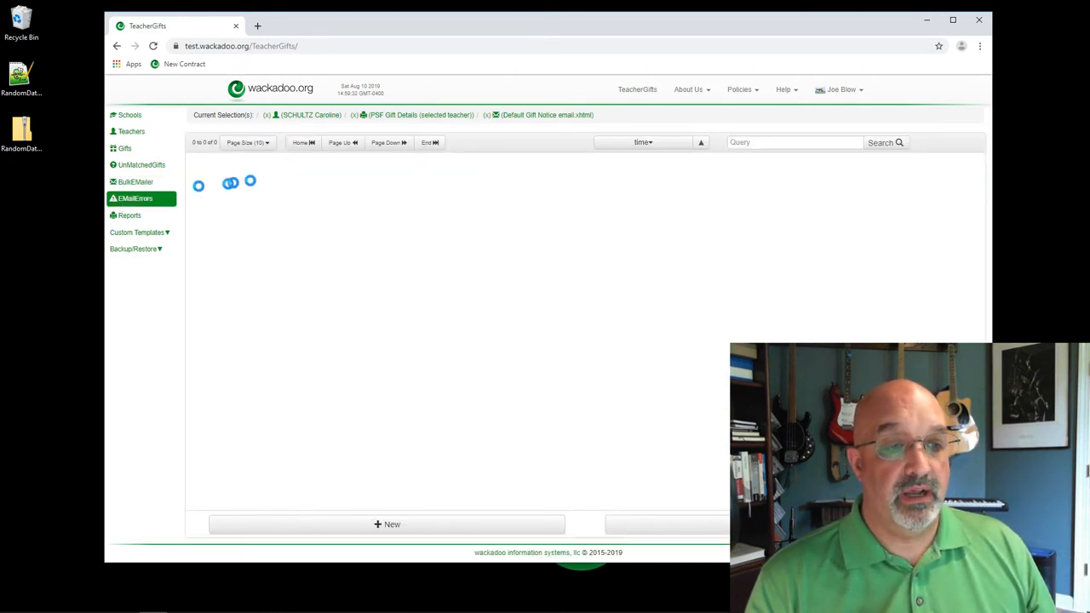